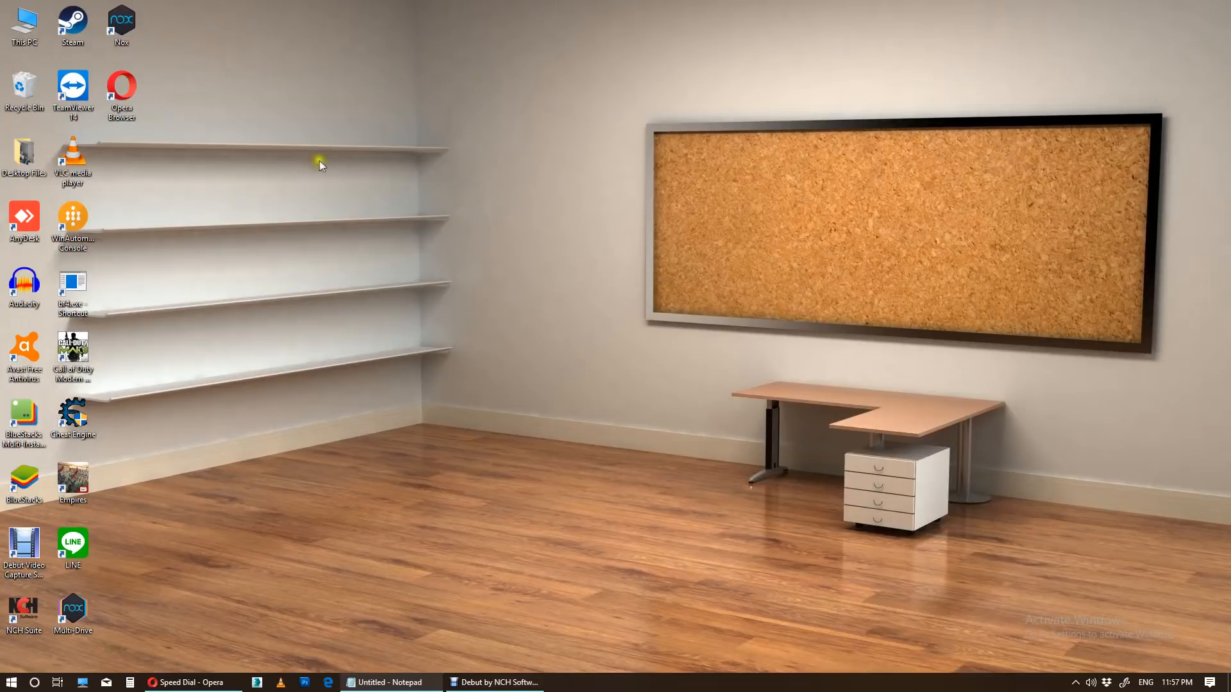
Navigate from This PC to DATA (D:) > 0 - Show Reel > Animations
{"action": "double_click", "coordinate": [22, 19]}
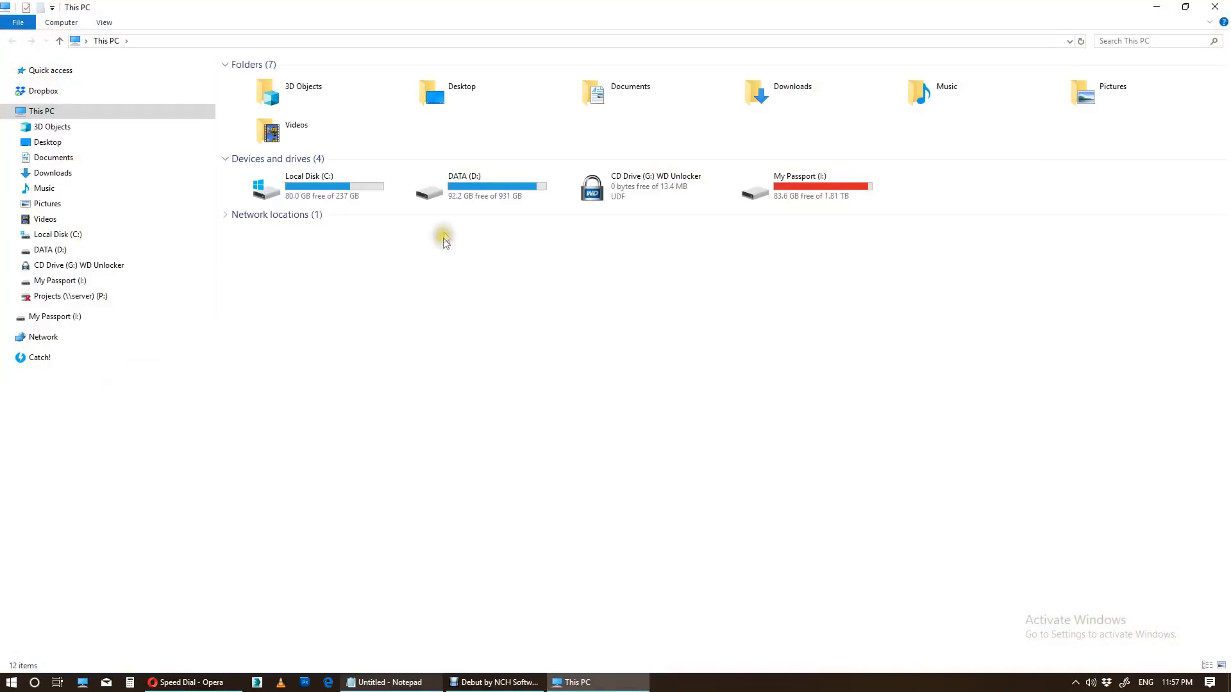
{"action": "mouse_move", "coordinate": [456, 191]}
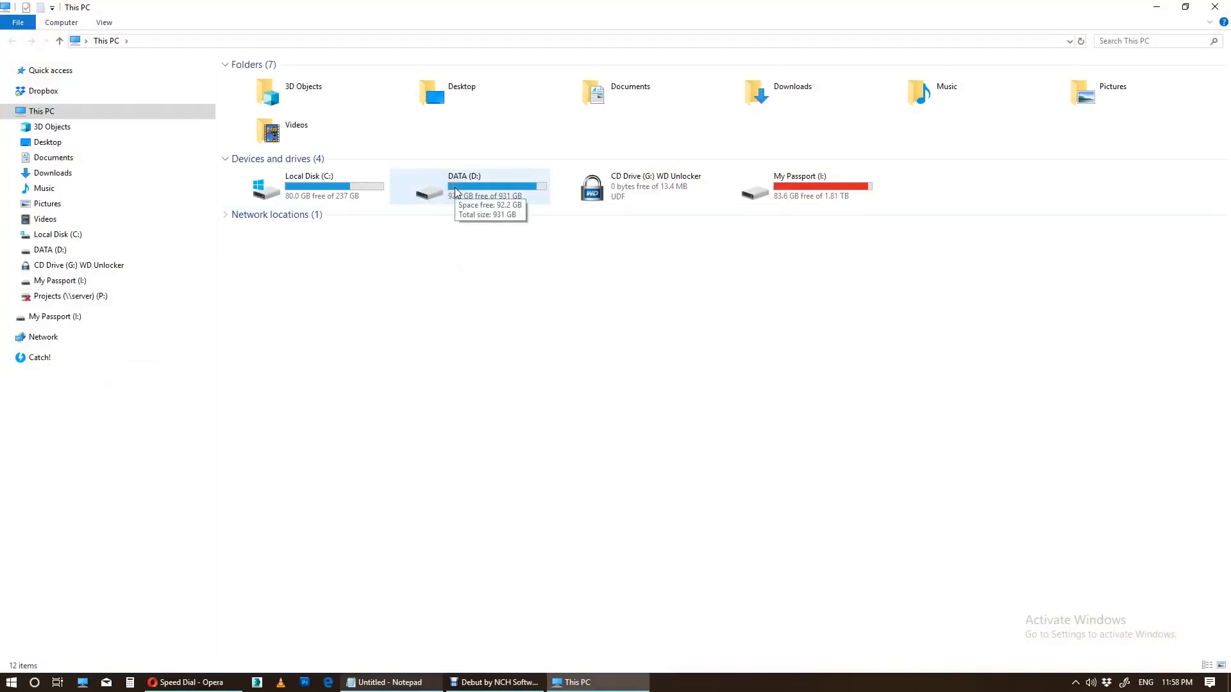
{"action": "double_click", "coordinate": [457, 192]}
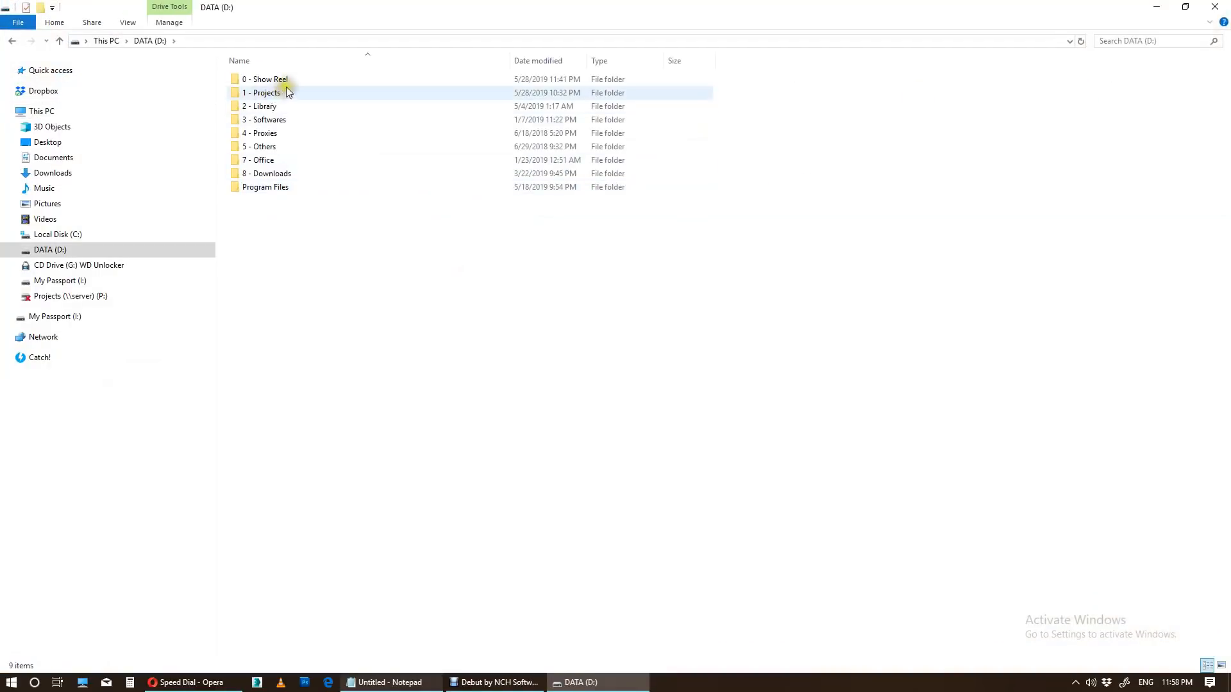
{"action": "double_click", "coordinate": [264, 79]}
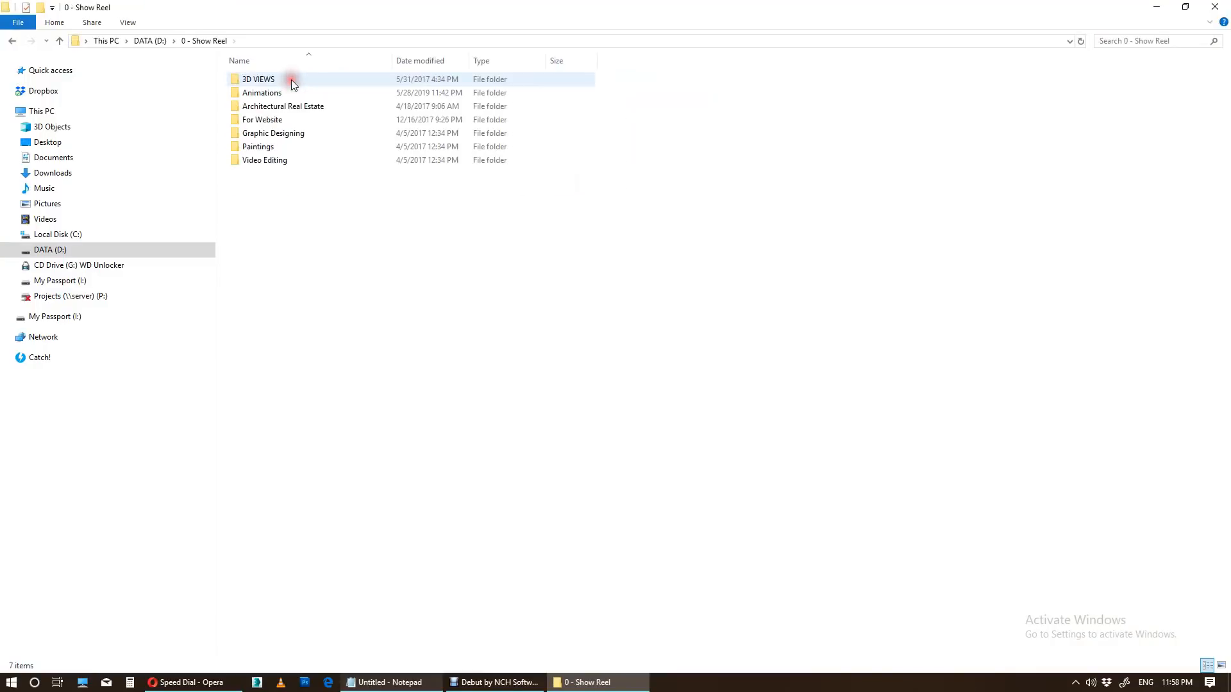
{"action": "double_click", "coordinate": [262, 92]}
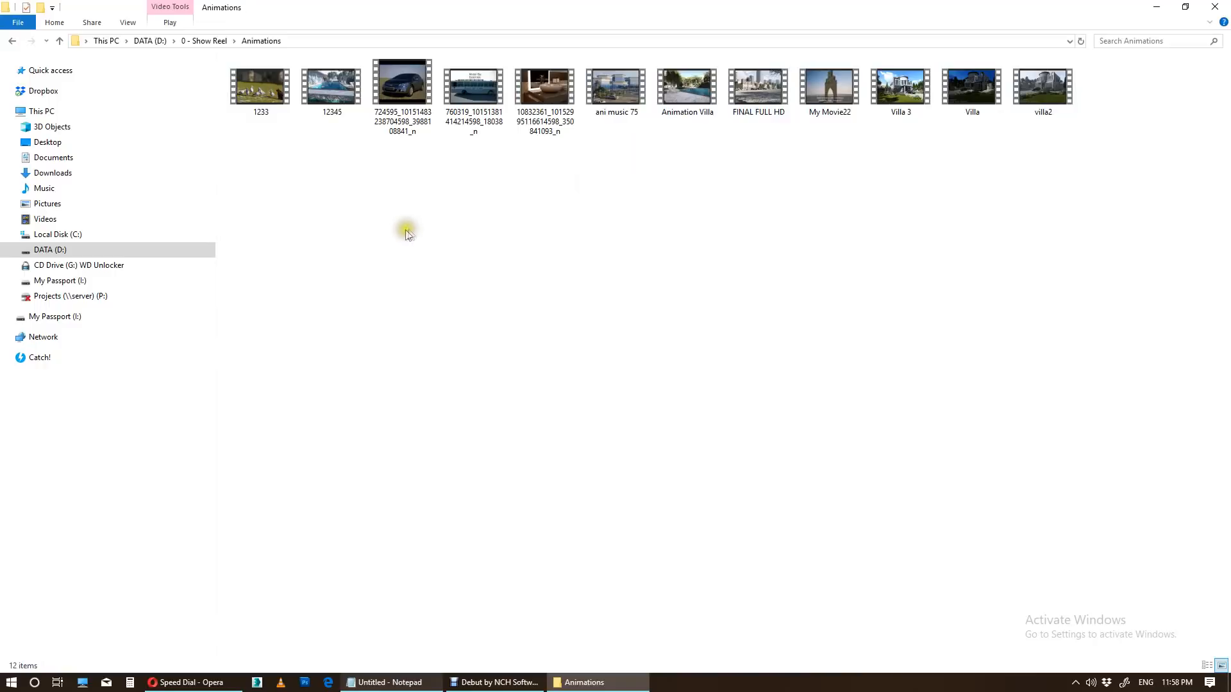
{"action": "mouse_move", "coordinate": [354, 228]}
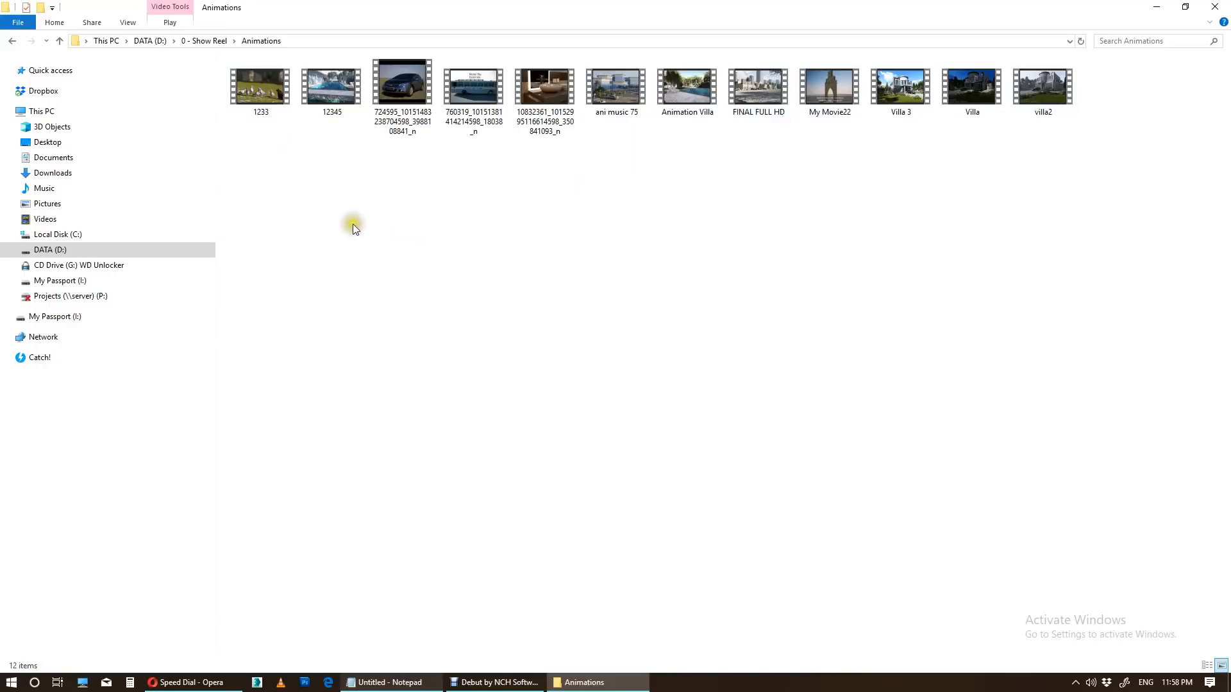
Create a new empty text document named thumbs in the Animations folder
{"action": "right_click", "coordinate": [353, 228]}
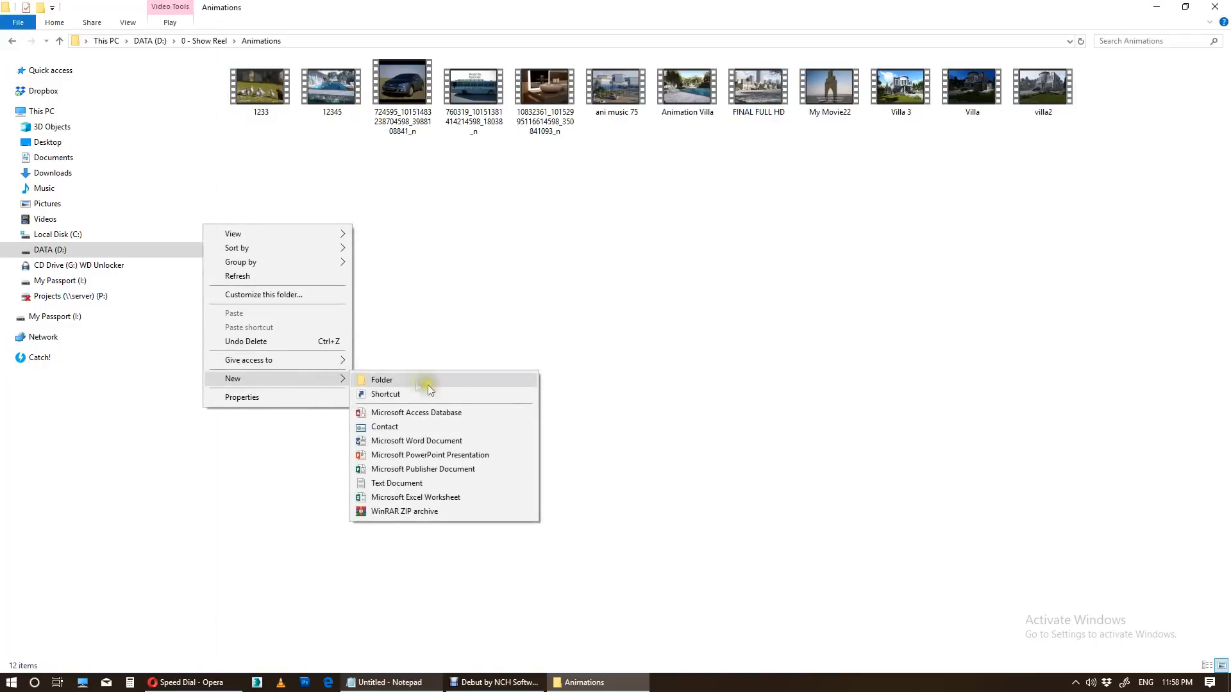
{"action": "left_click", "coordinate": [396, 484]}
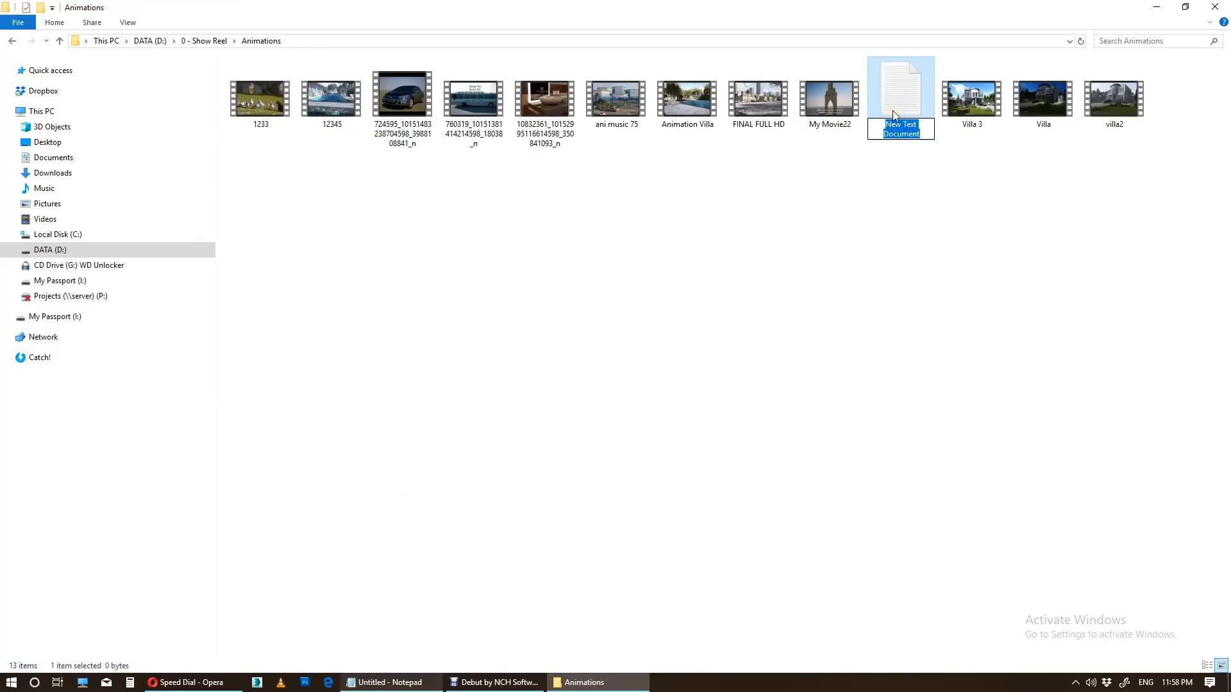
{"action": "type", "text": "thumbs"}
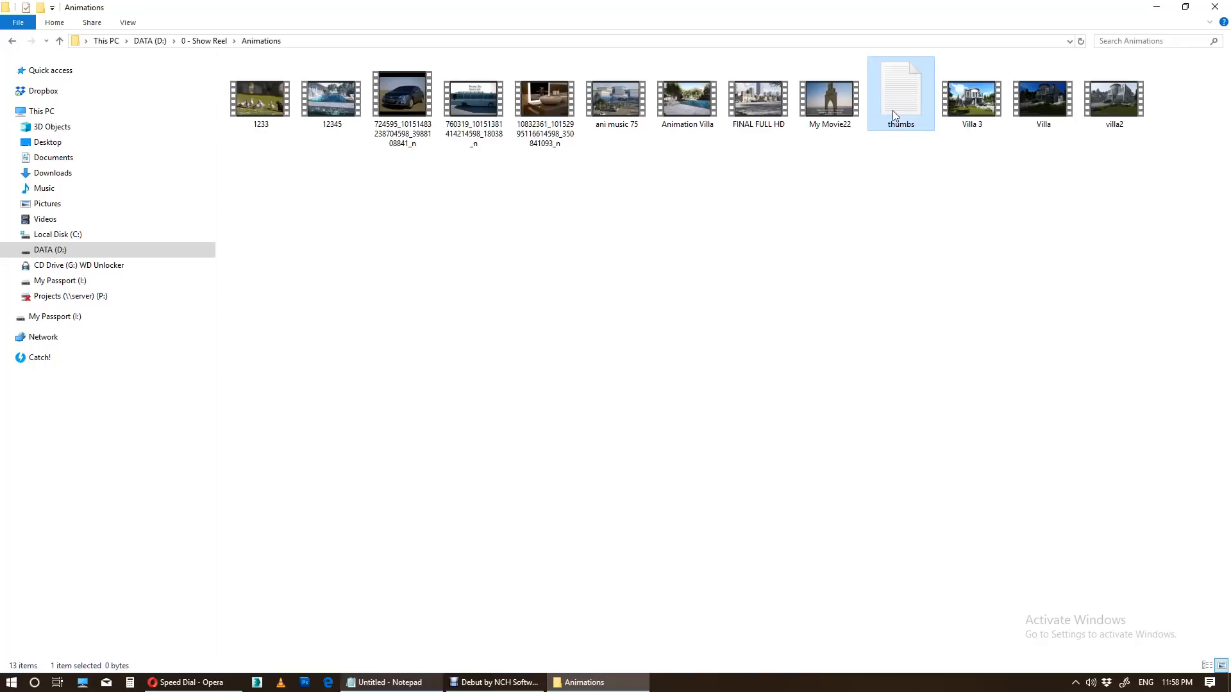
{"action": "mouse_move", "coordinate": [912, 119]}
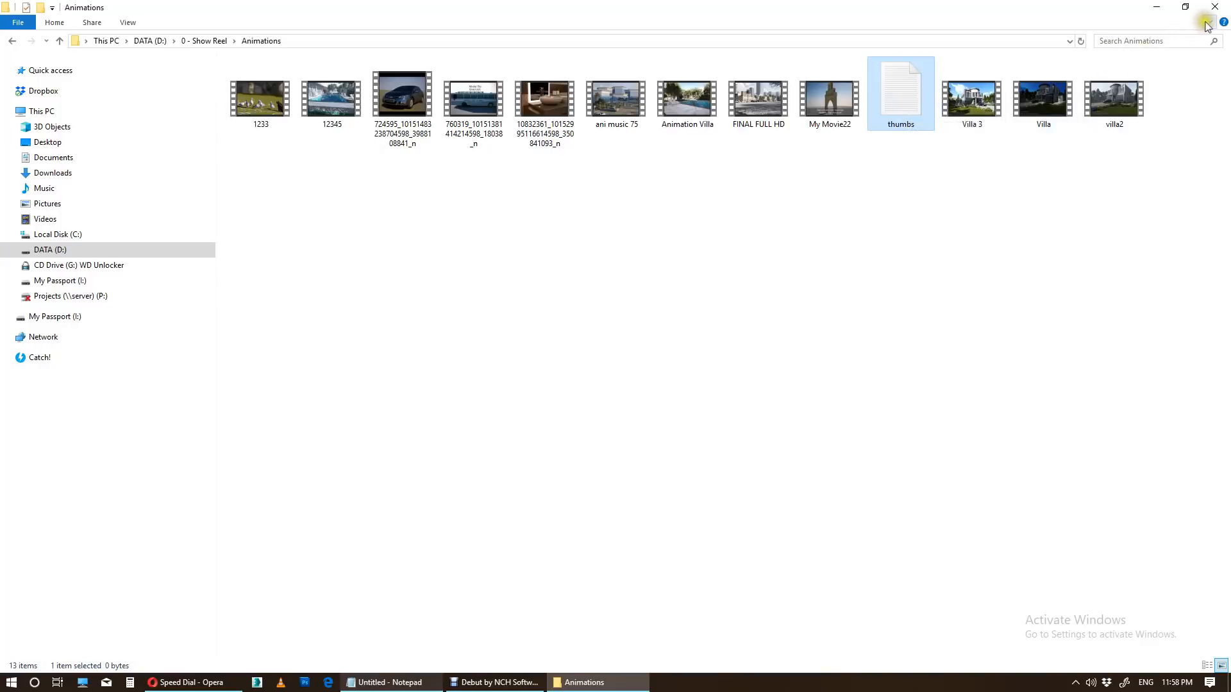
Turn on file name extensions in the View ribbon
{"action": "left_click", "coordinate": [52, 21]}
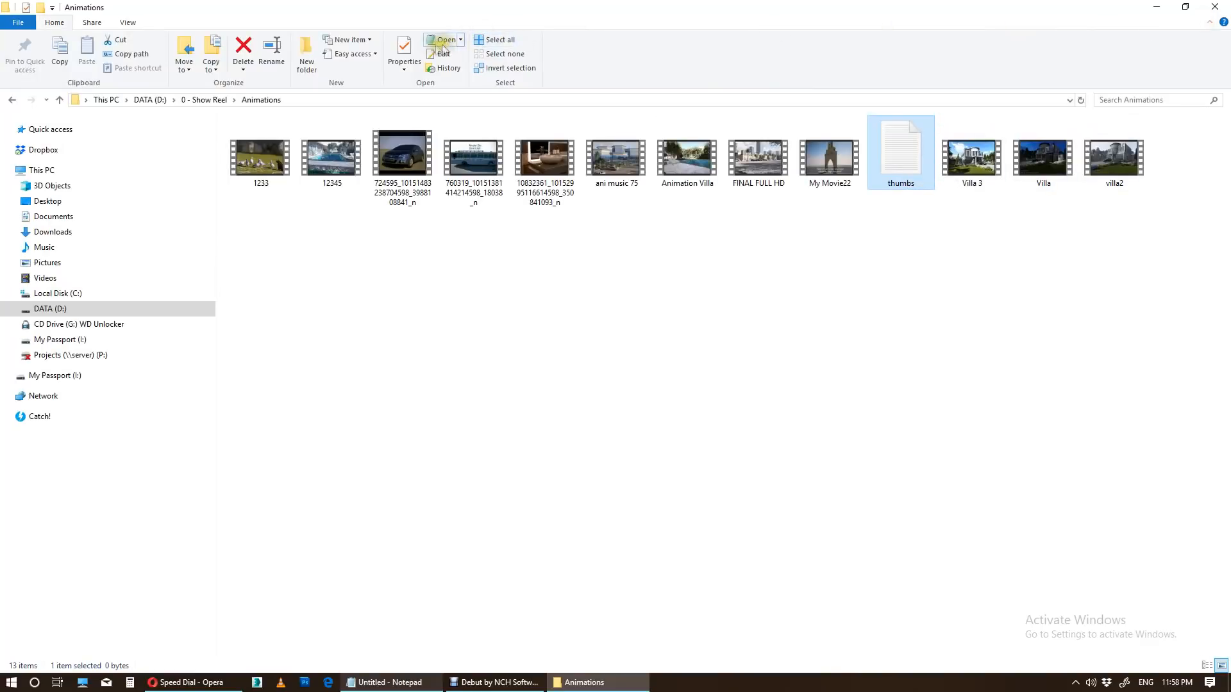
{"action": "left_click", "coordinate": [128, 22]}
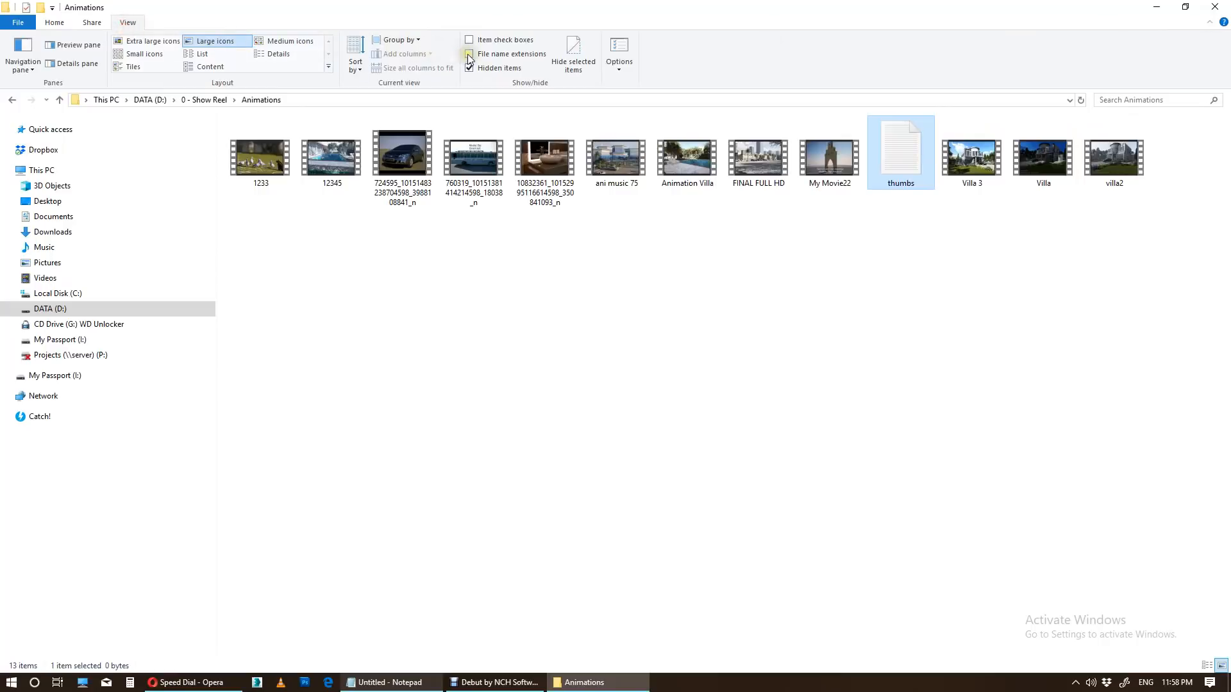
{"action": "left_click", "coordinate": [468, 53]}
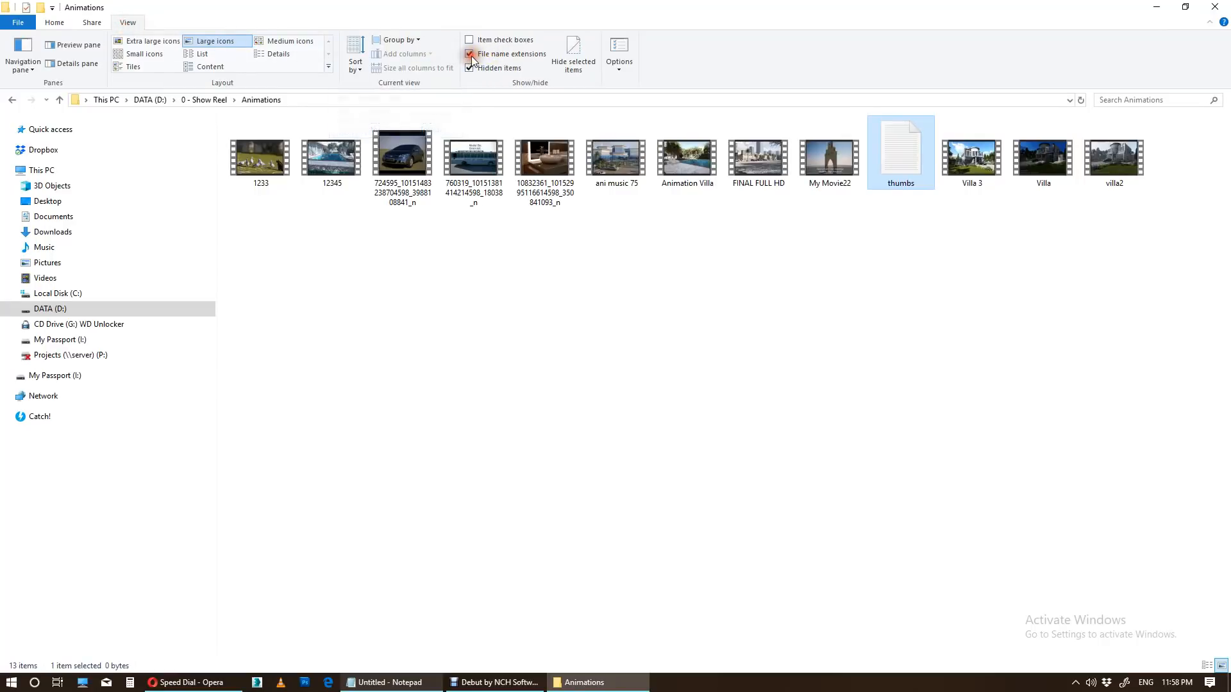
{"action": "left_click", "coordinate": [468, 53]}
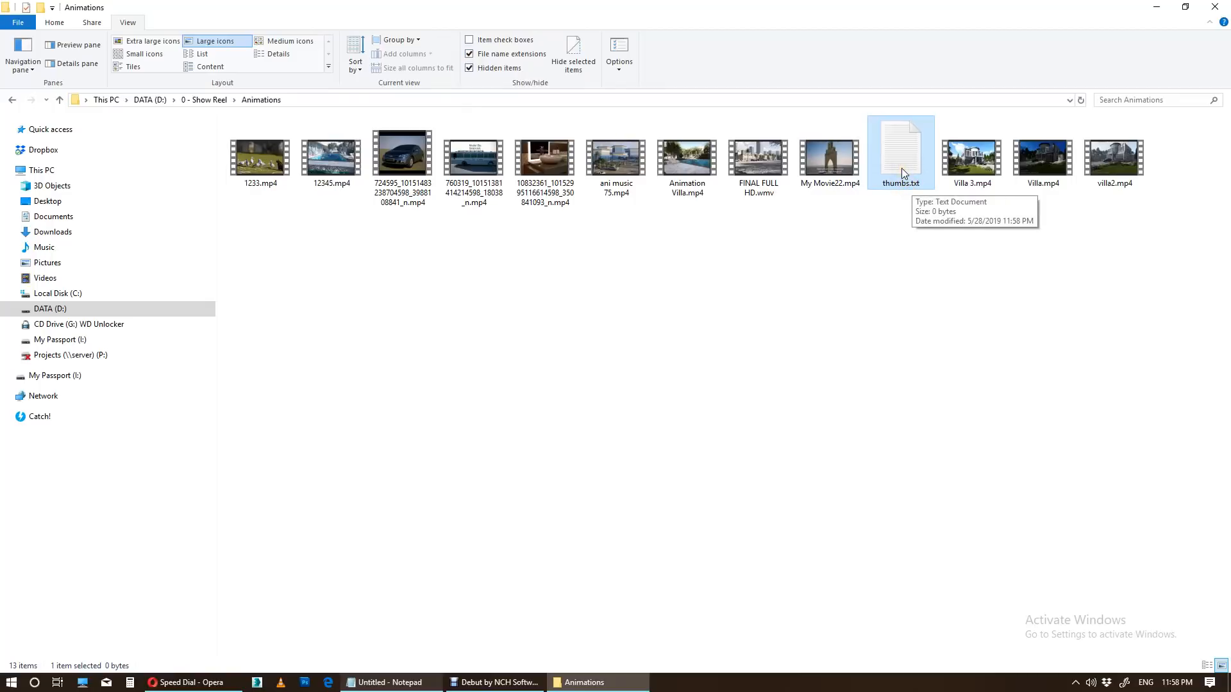
Rename thumbs.txt to thumbs.bat and confirm the extension change
{"action": "left_click", "coordinate": [900, 183]}
{"action": "type", "text": "ba"}
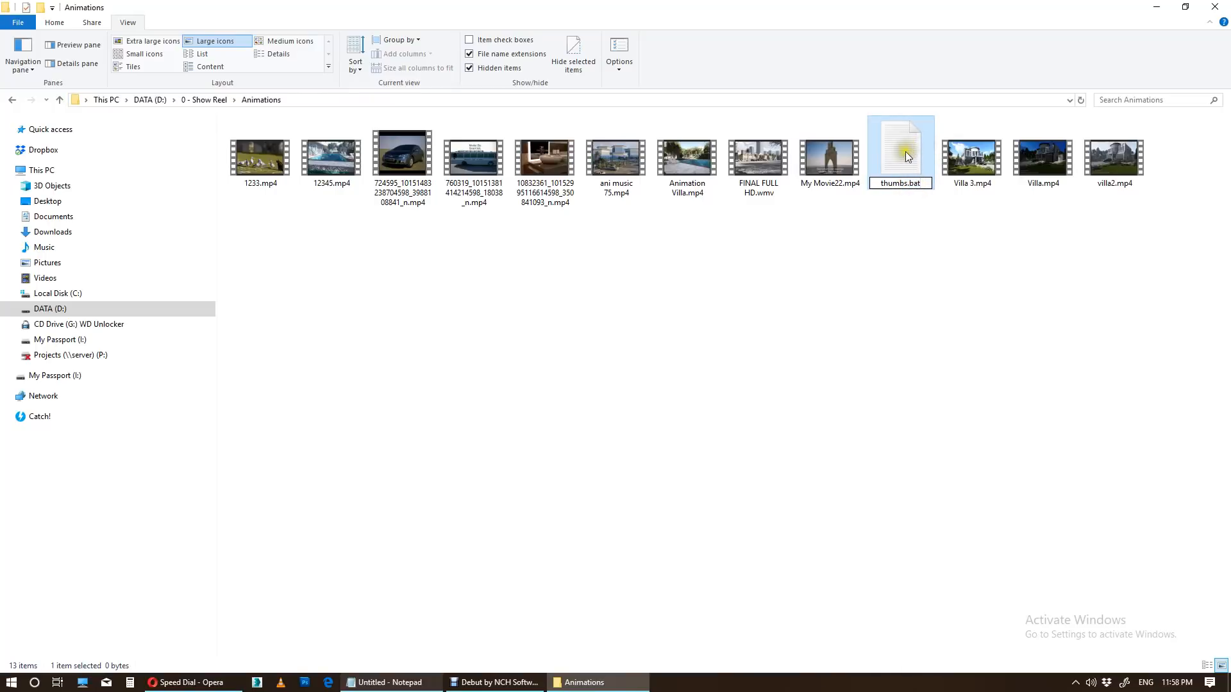
{"action": "key", "text": "Enter"}
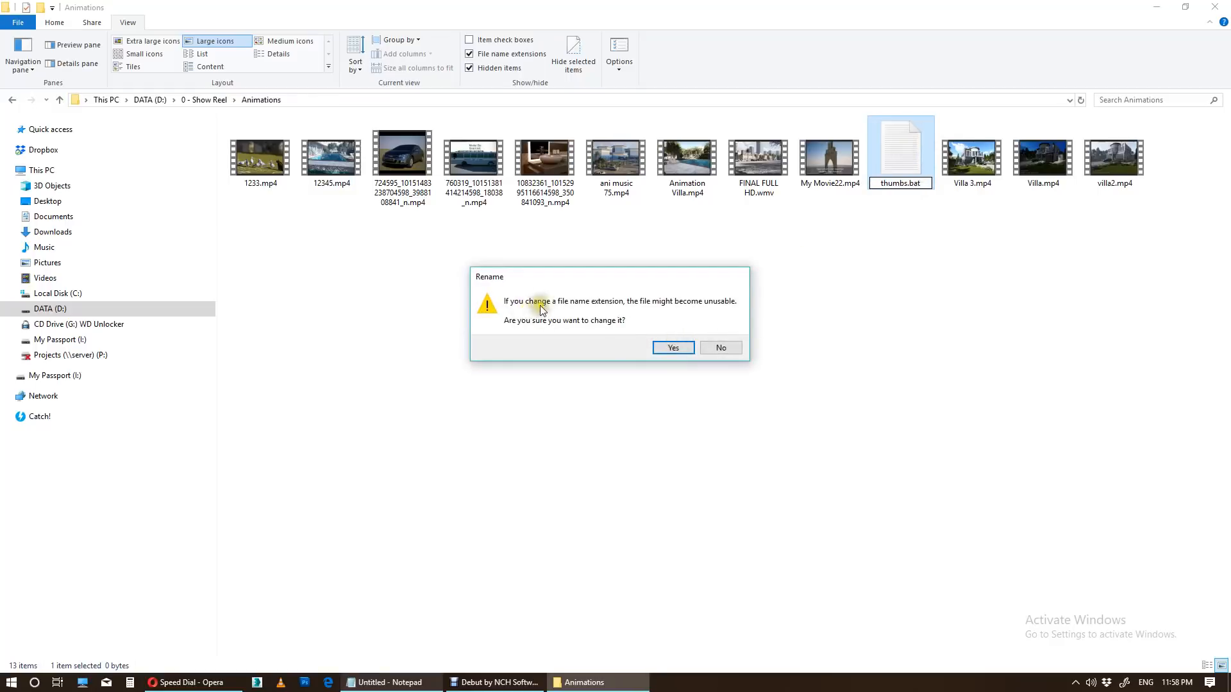
{"action": "mouse_move", "coordinate": [679, 314]}
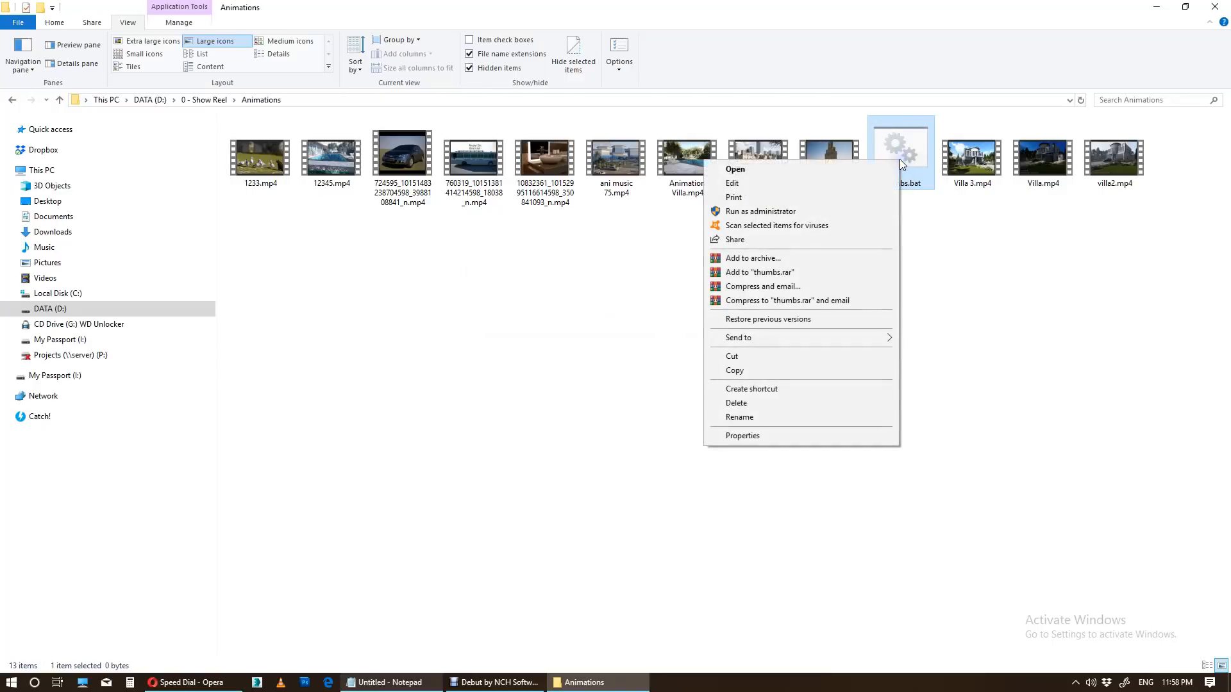
Paste the folder-locker script from the Untitled notes into thumbs.bat, then save and close it
{"action": "left_click", "coordinate": [732, 184]}
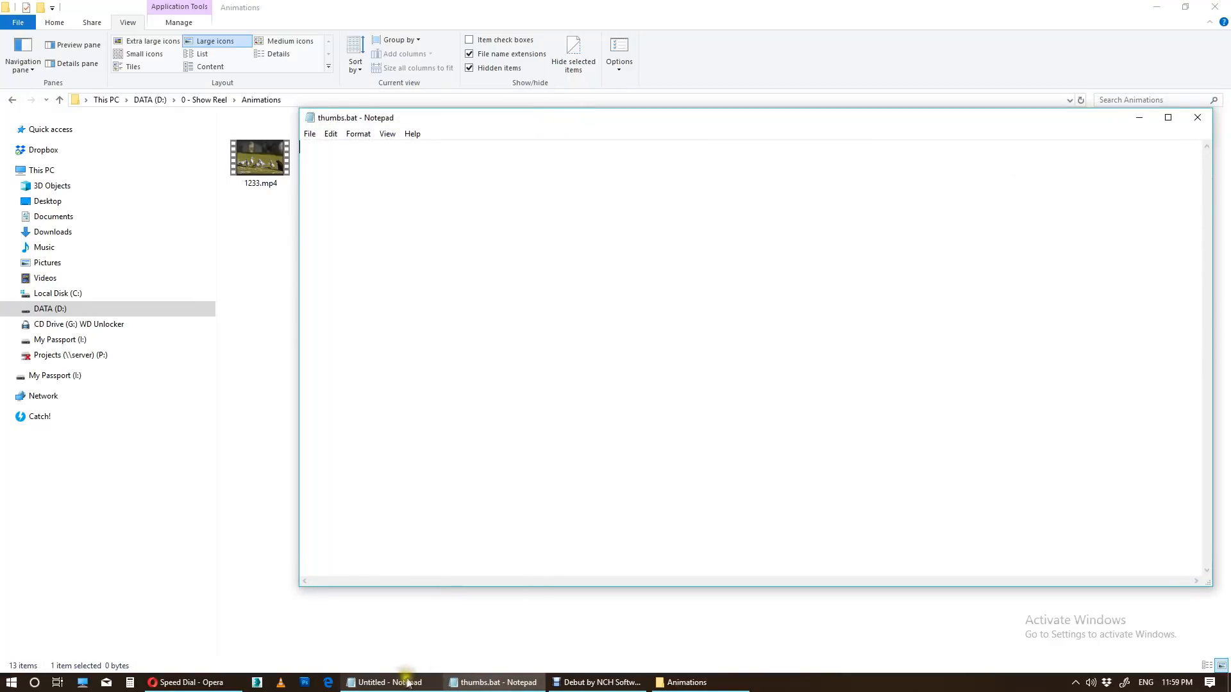
{"action": "left_click", "coordinate": [390, 682]}
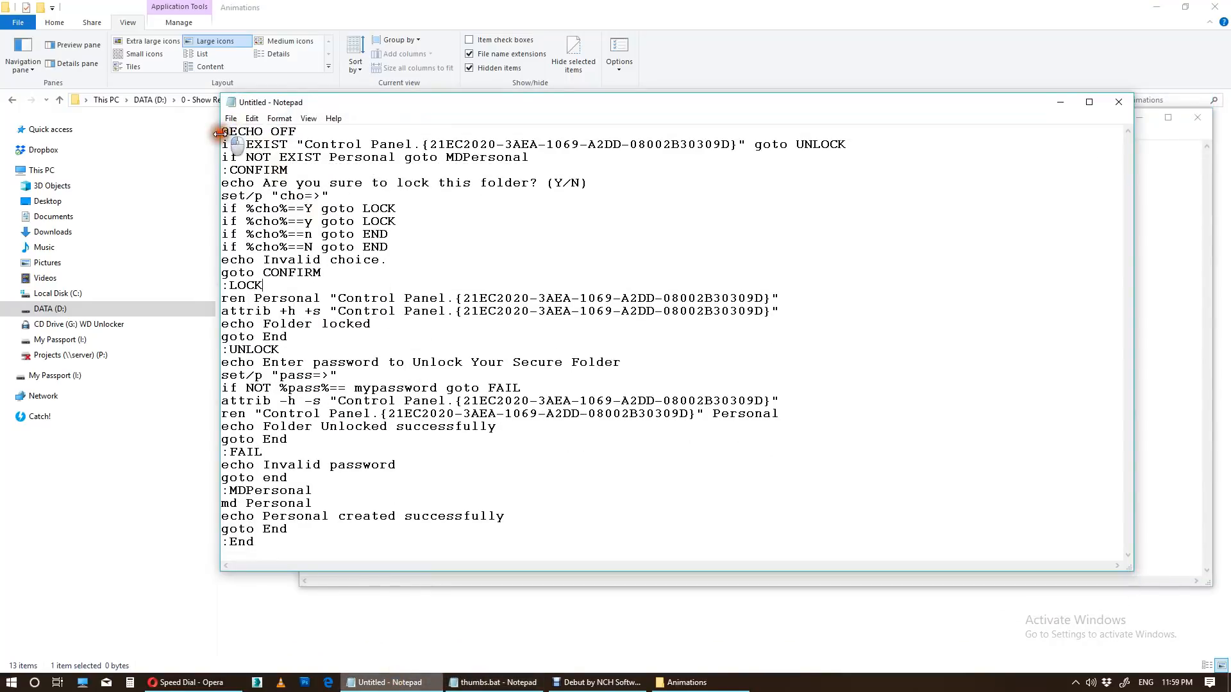
{"action": "key", "text": "ctrl+a"}
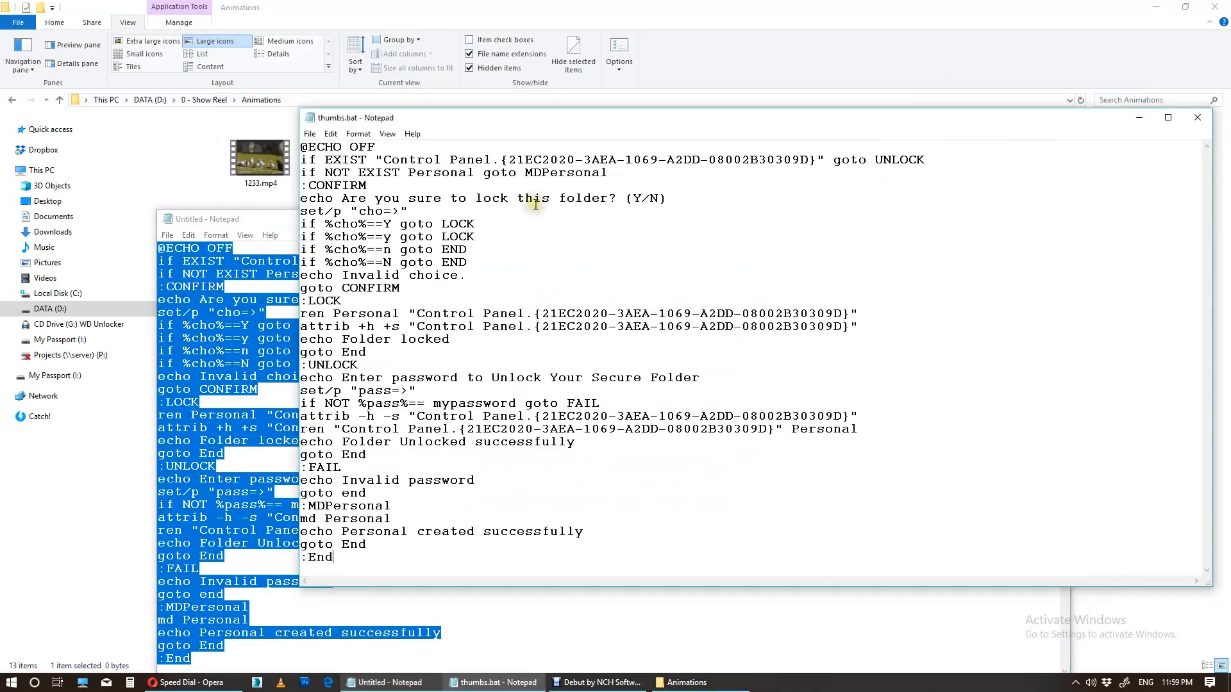
{"action": "left_click", "coordinate": [1197, 117]}
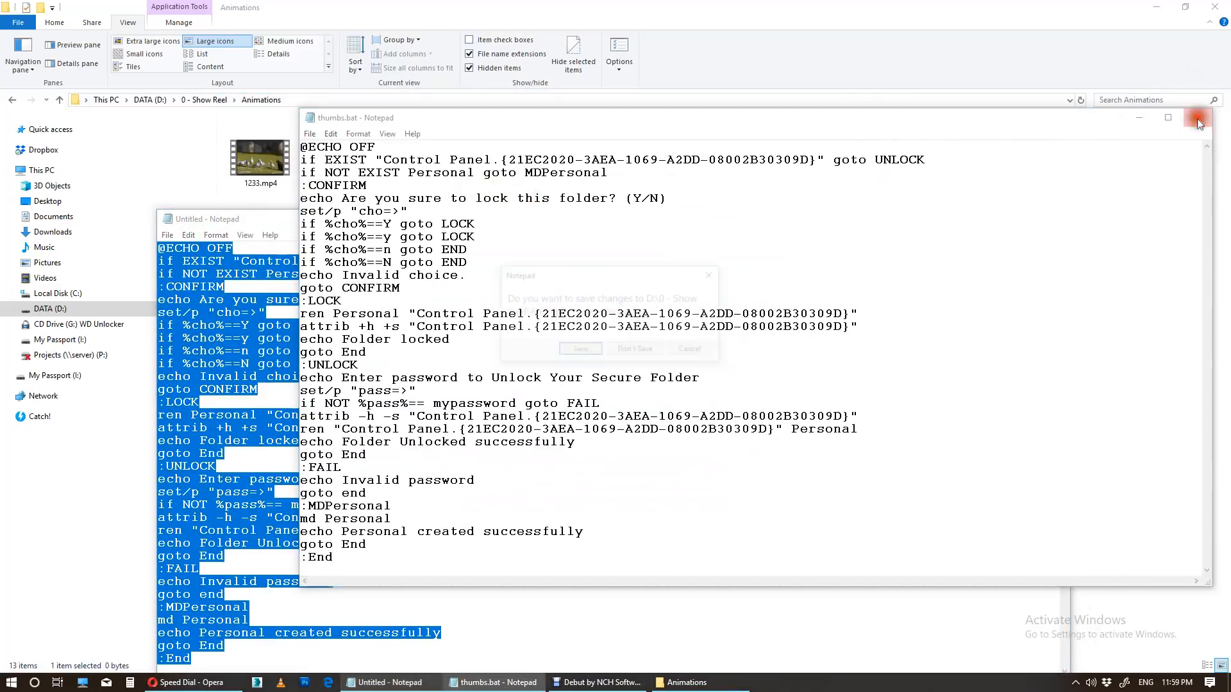
{"action": "left_click", "coordinate": [1196, 117]}
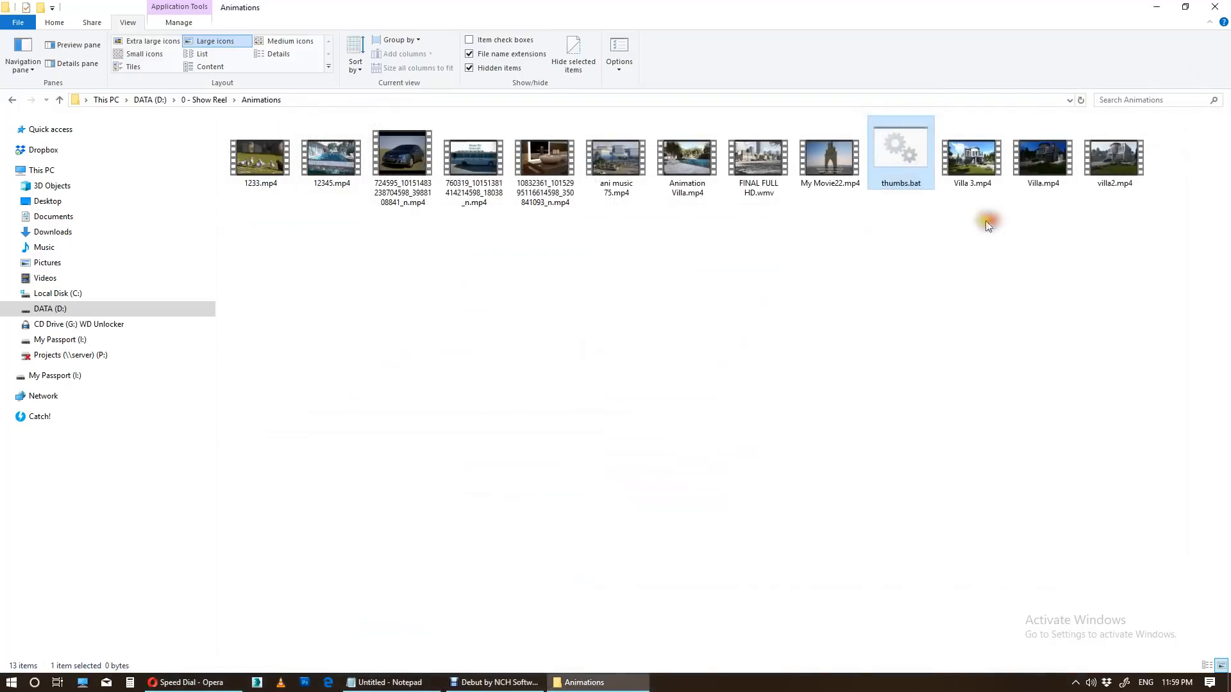
{"action": "mouse_move", "coordinate": [892, 162]}
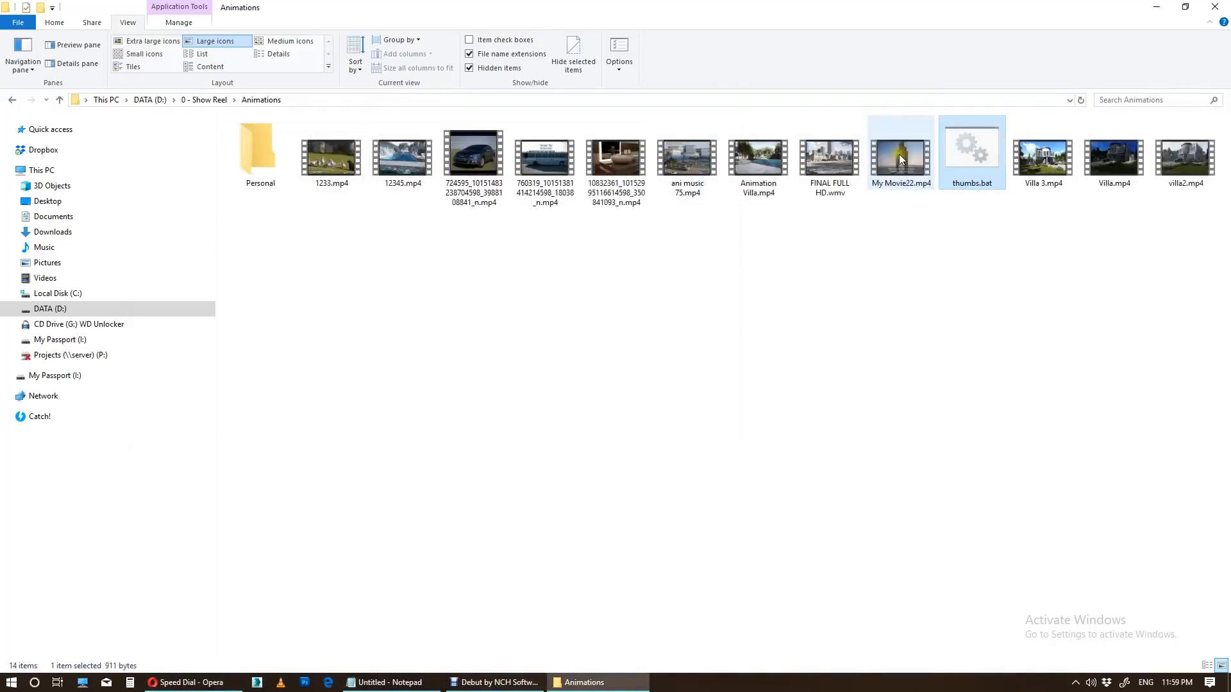
{"action": "mouse_move", "coordinate": [258, 193]}
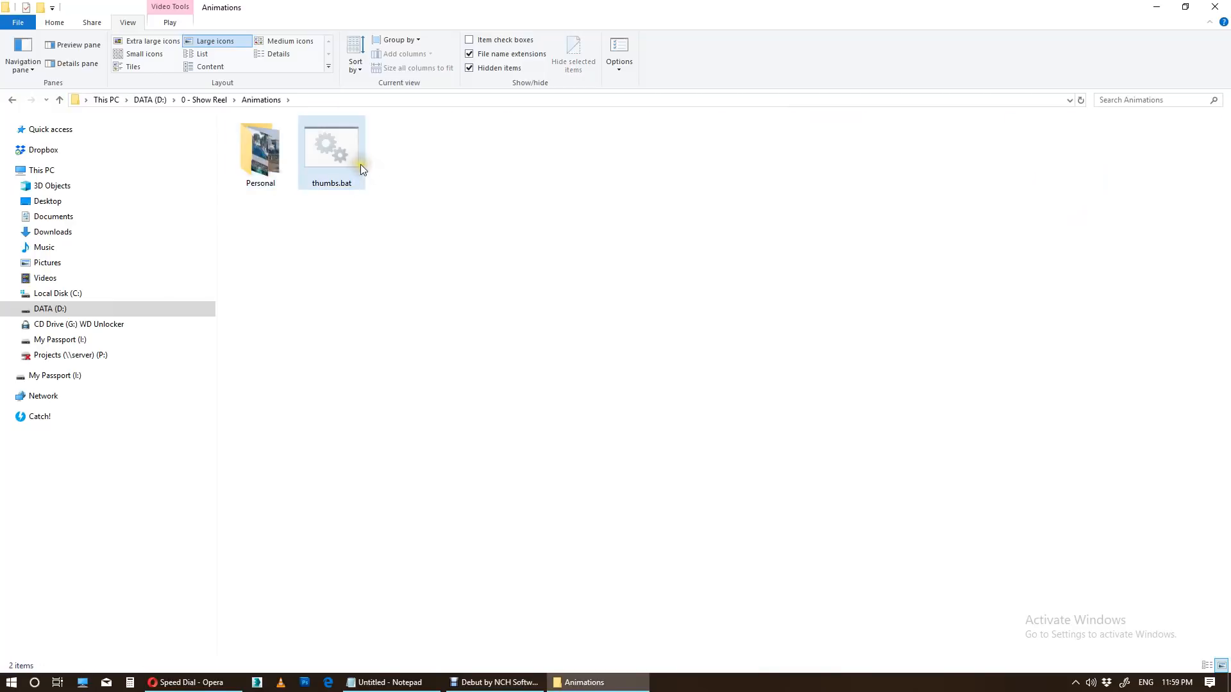
Run thumbs.bat and answer y to lock and hide the Personal folder
{"action": "double_click", "coordinate": [331, 144]}
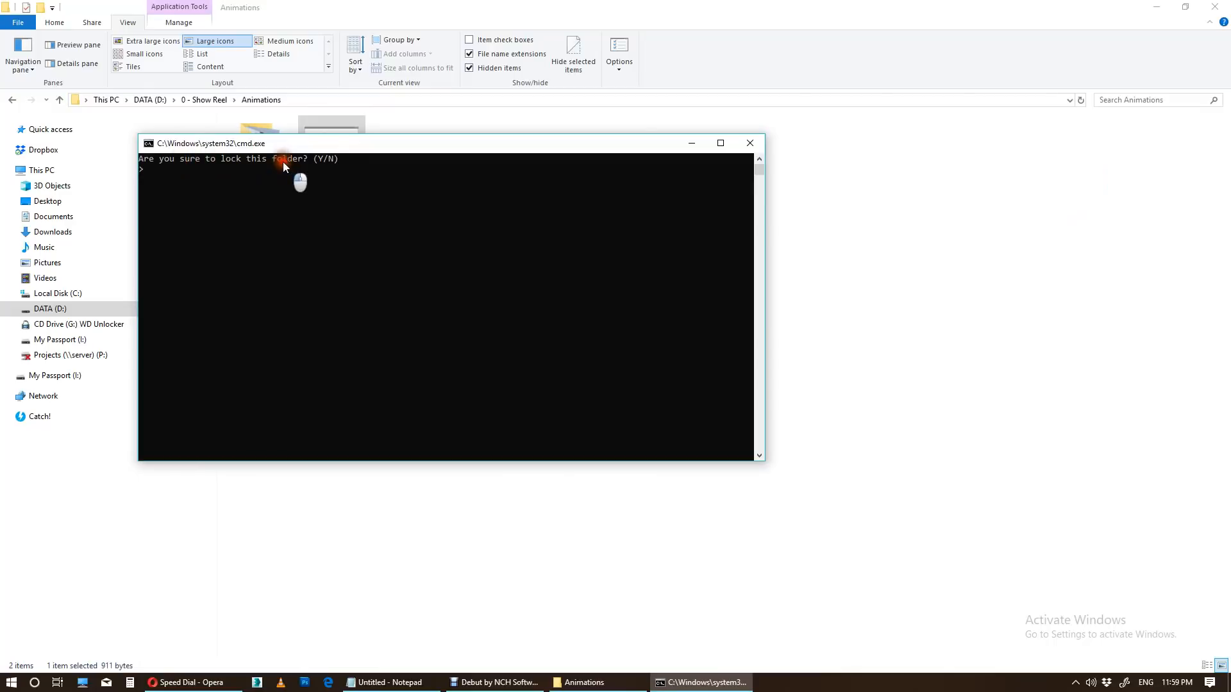
{"action": "type", "text": "y"}
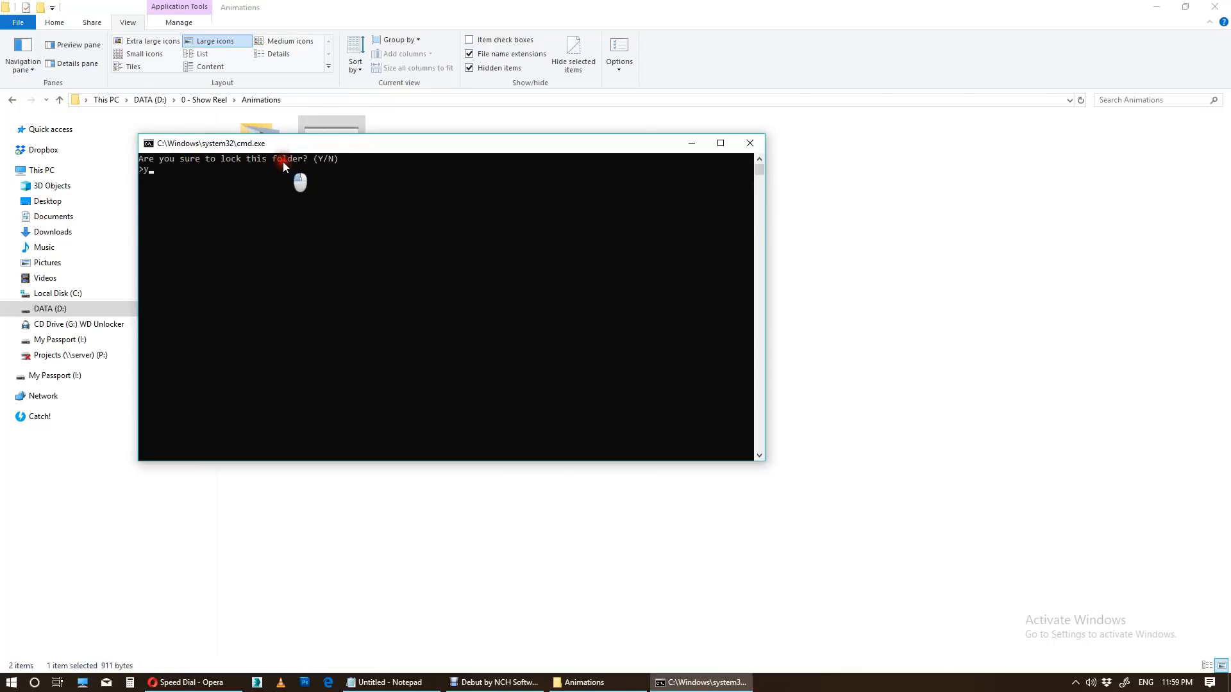
{"action": "key", "text": "Enter"}
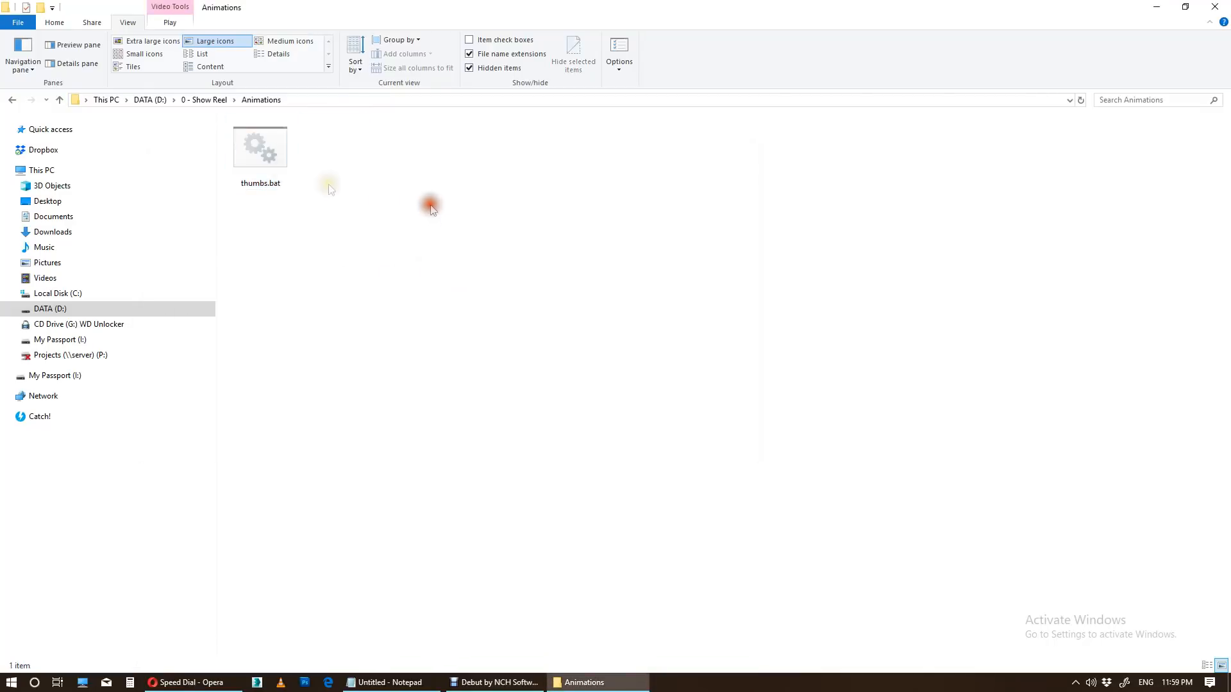
{"action": "left_click", "coordinate": [260, 149]}
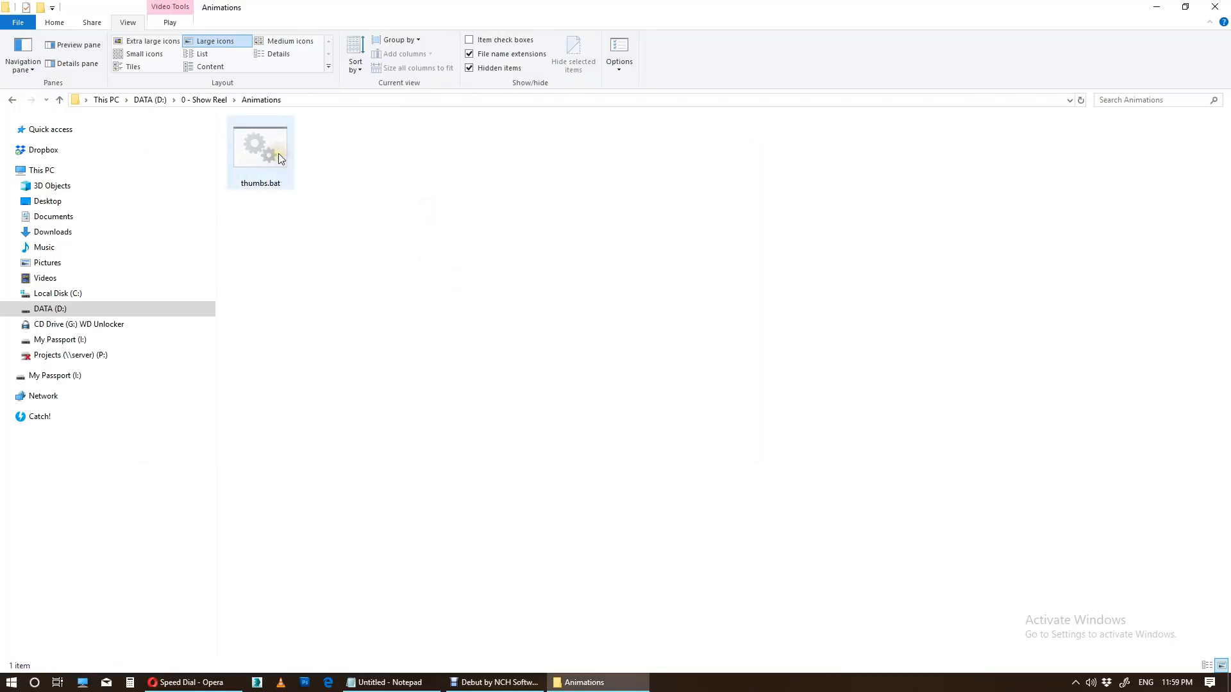
{"action": "double_click", "coordinate": [260, 147]}
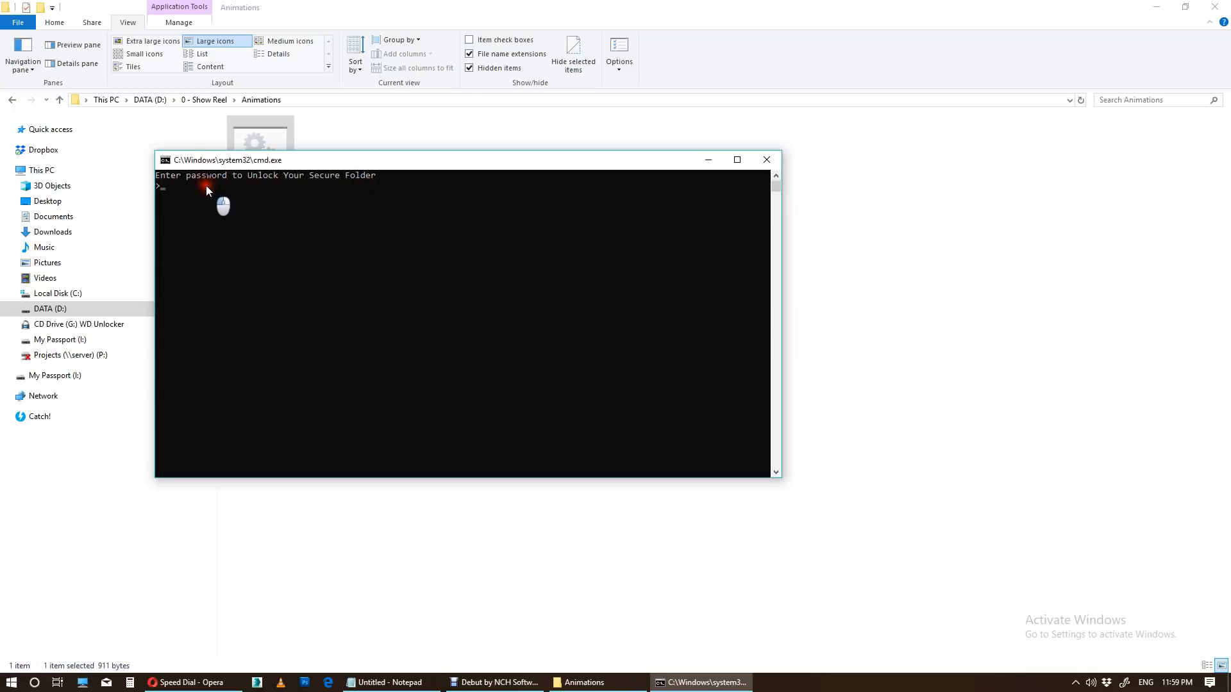
{"action": "type", "text": "mypass"}
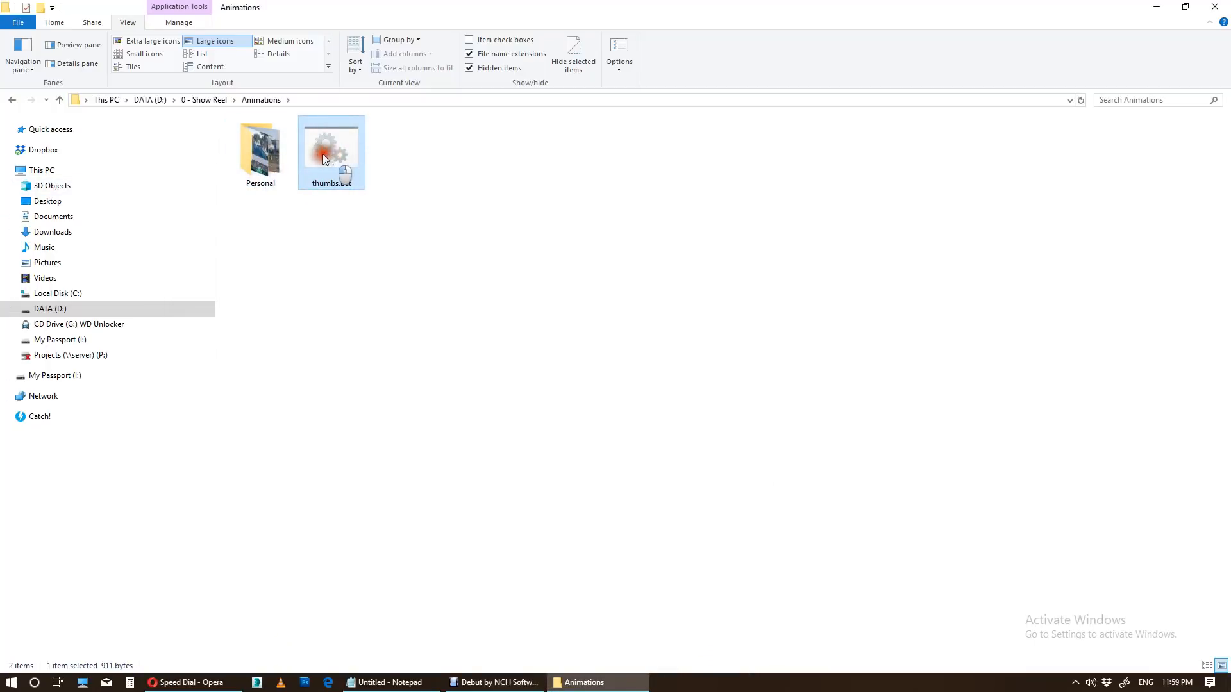
{"action": "mouse_move", "coordinate": [359, 164]}
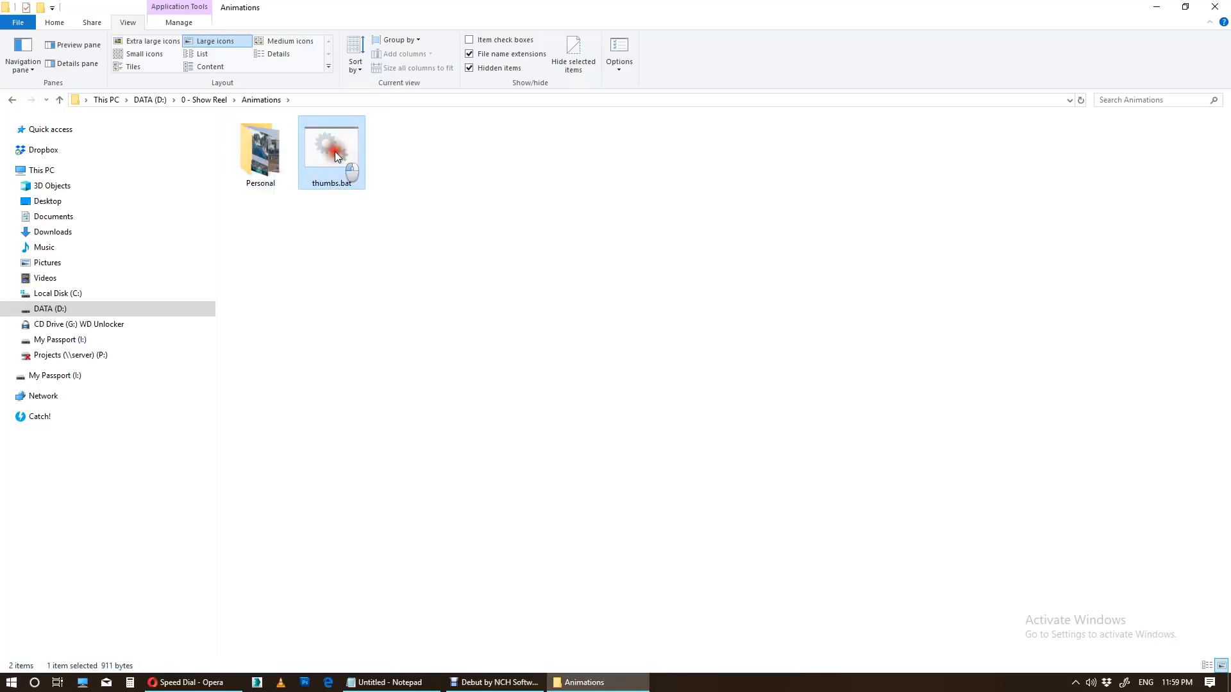
{"action": "double_click", "coordinate": [331, 152]}
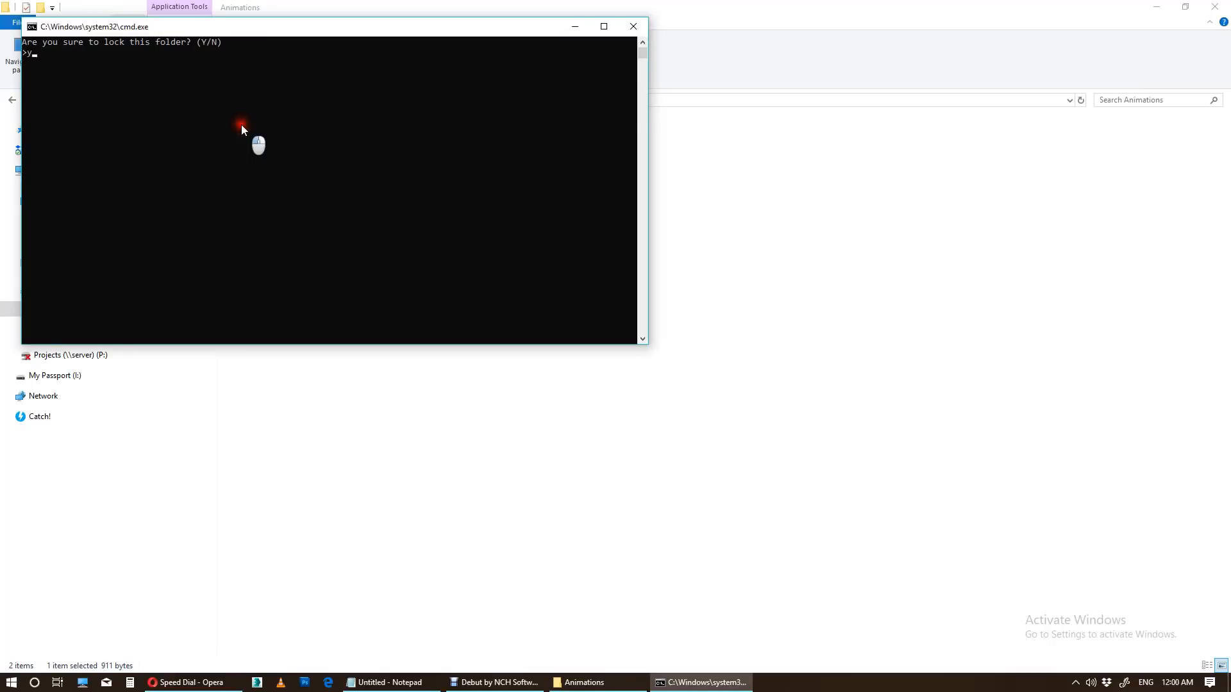
{"action": "right_click", "coordinate": [276, 156]}
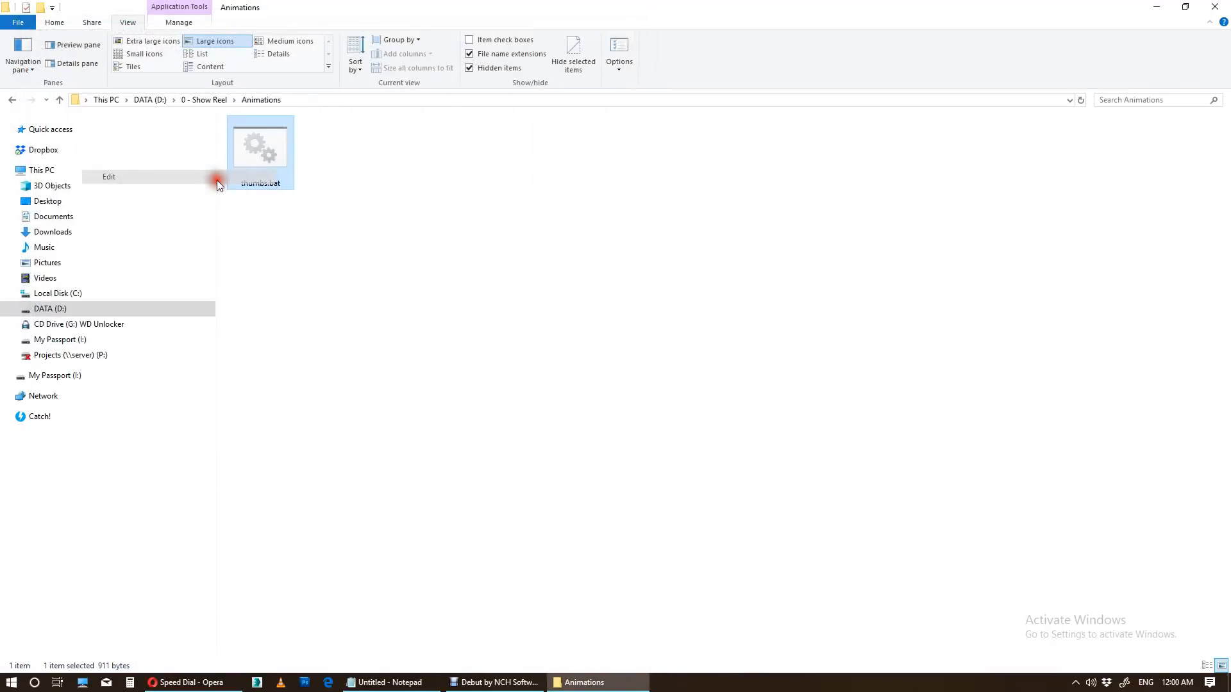
{"action": "left_click", "coordinate": [109, 176]}
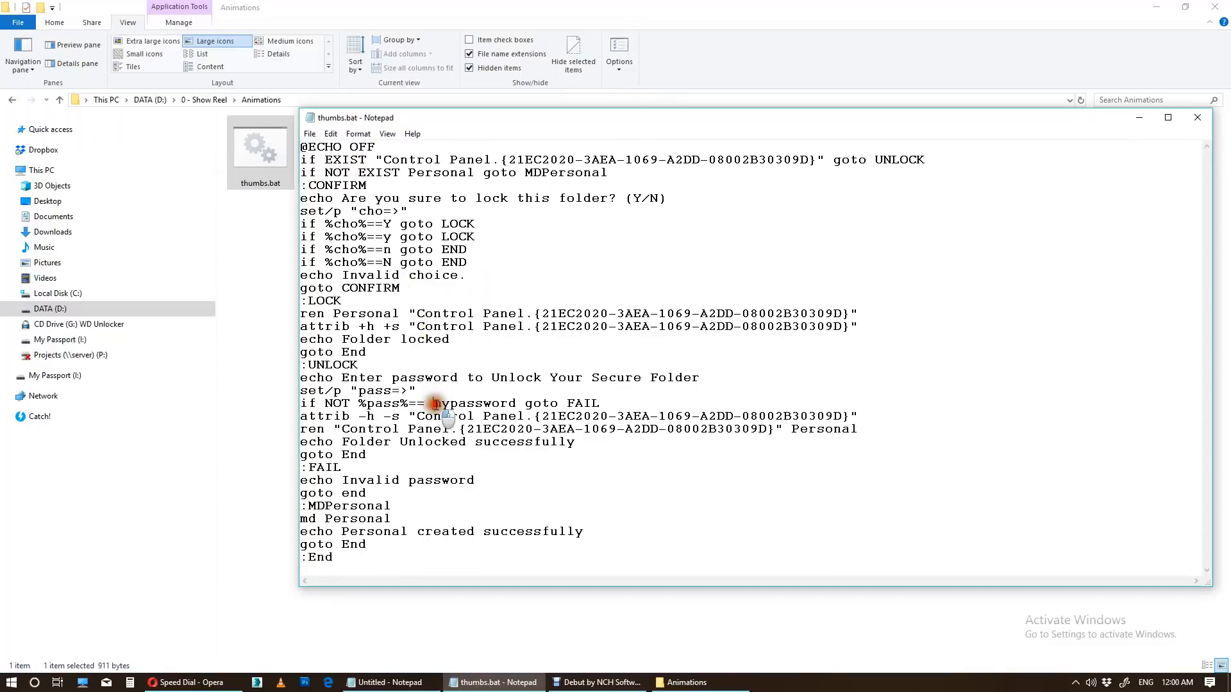
{"action": "double_click", "coordinate": [469, 404]}
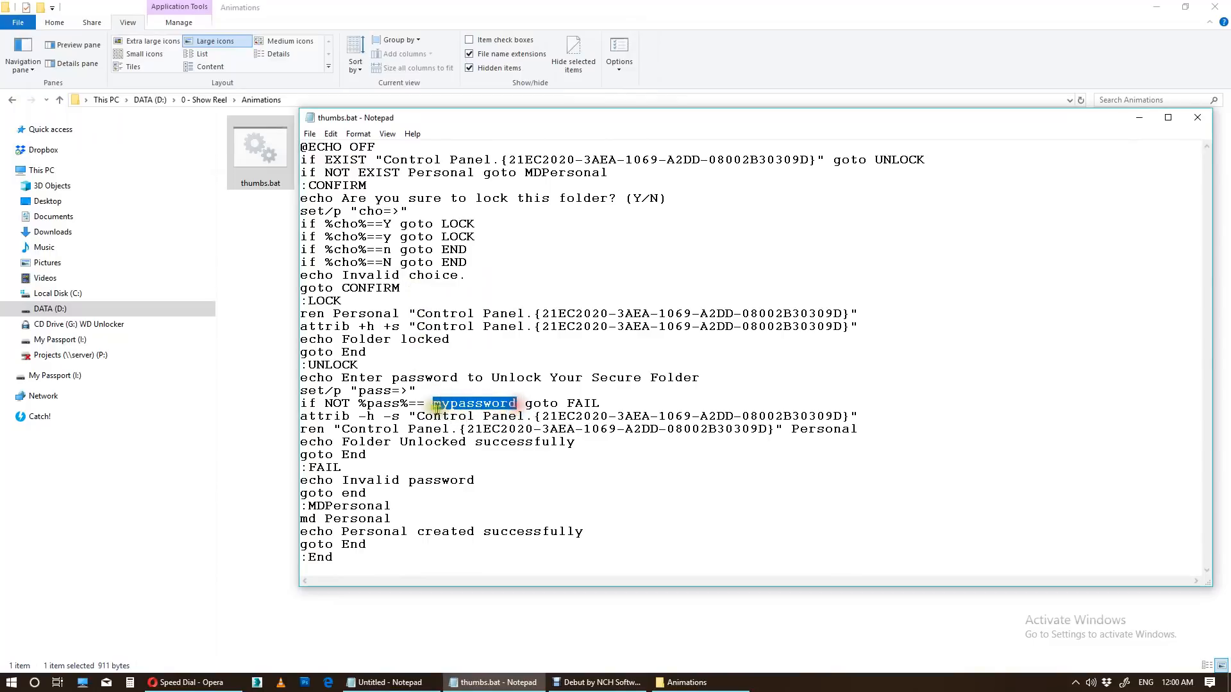
{"action": "left_click", "coordinate": [434, 404]}
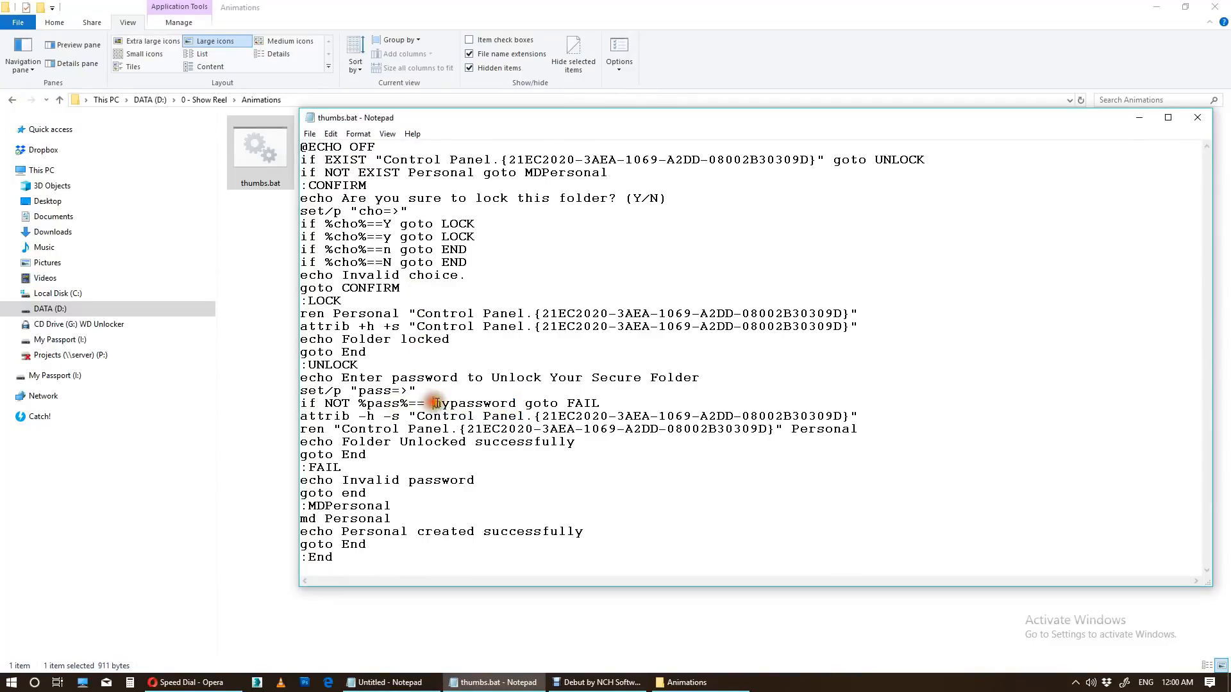
{"action": "double_click", "coordinate": [473, 403]}
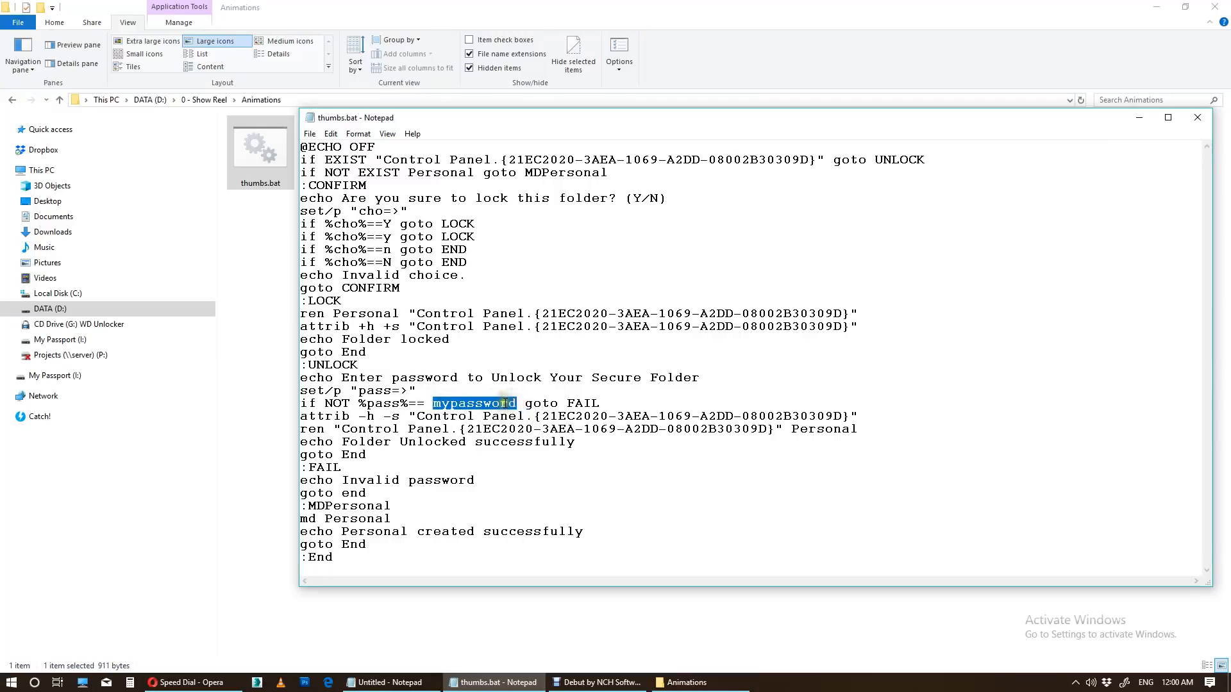
{"action": "type", "text": "easyloa"}
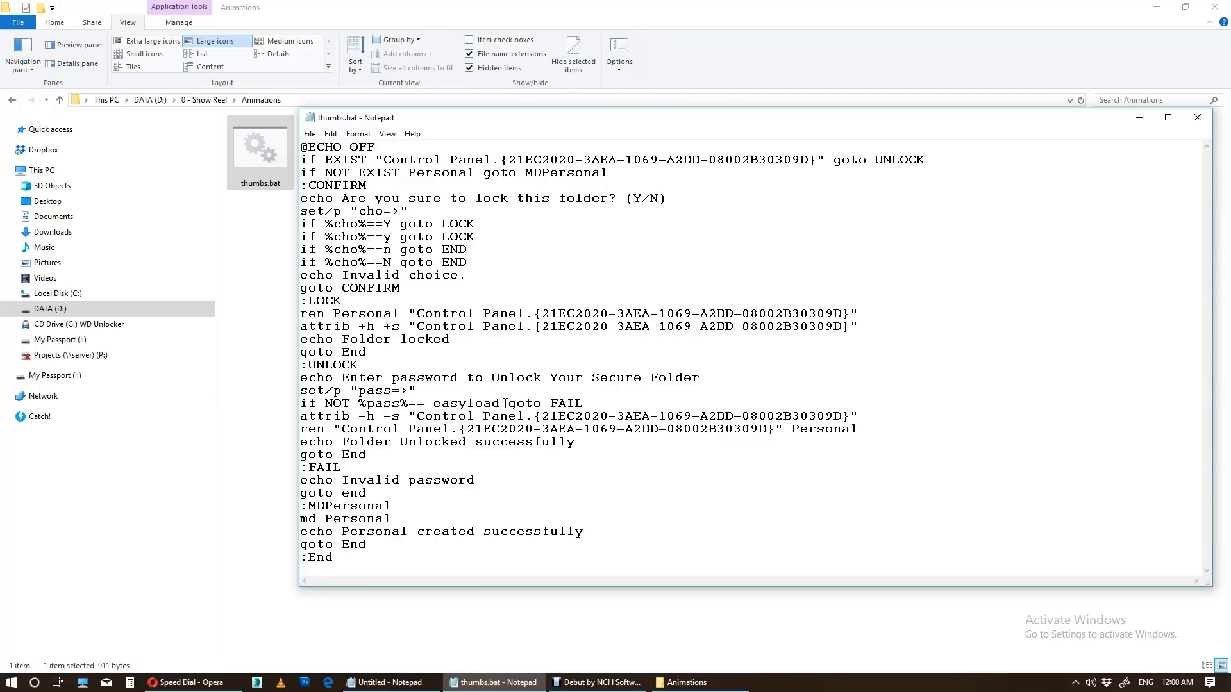
{"action": "mouse_move", "coordinate": [510, 202]}
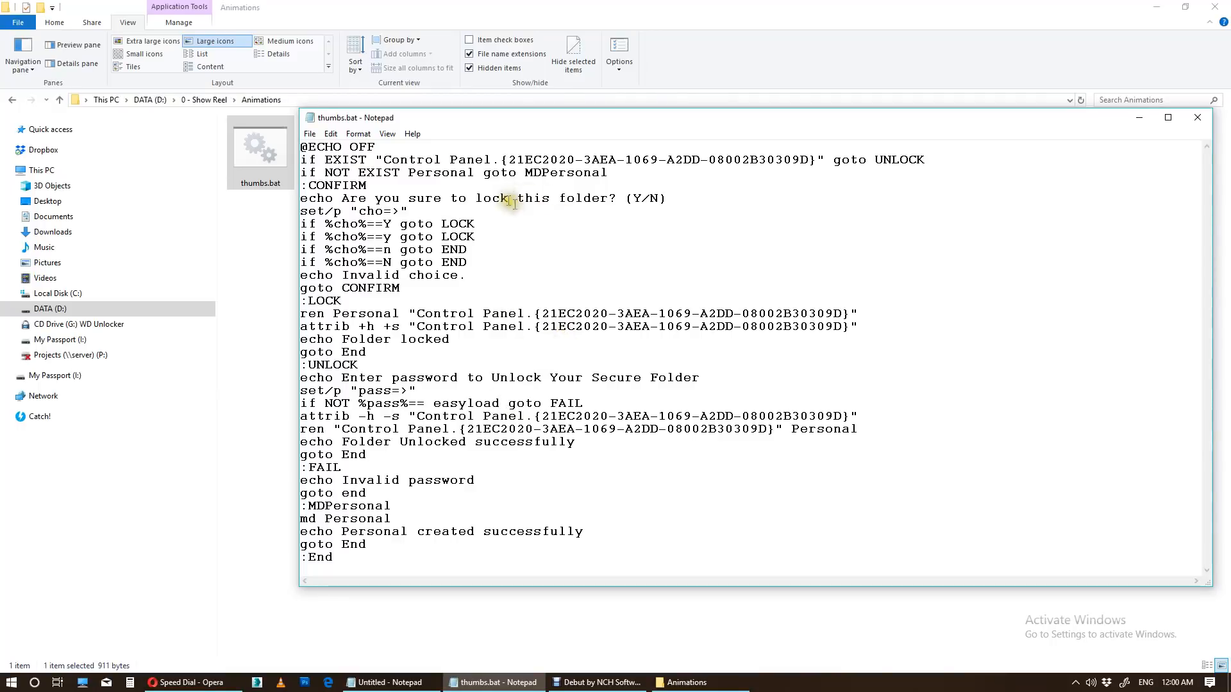
{"action": "mouse_move", "coordinate": [559, 175]}
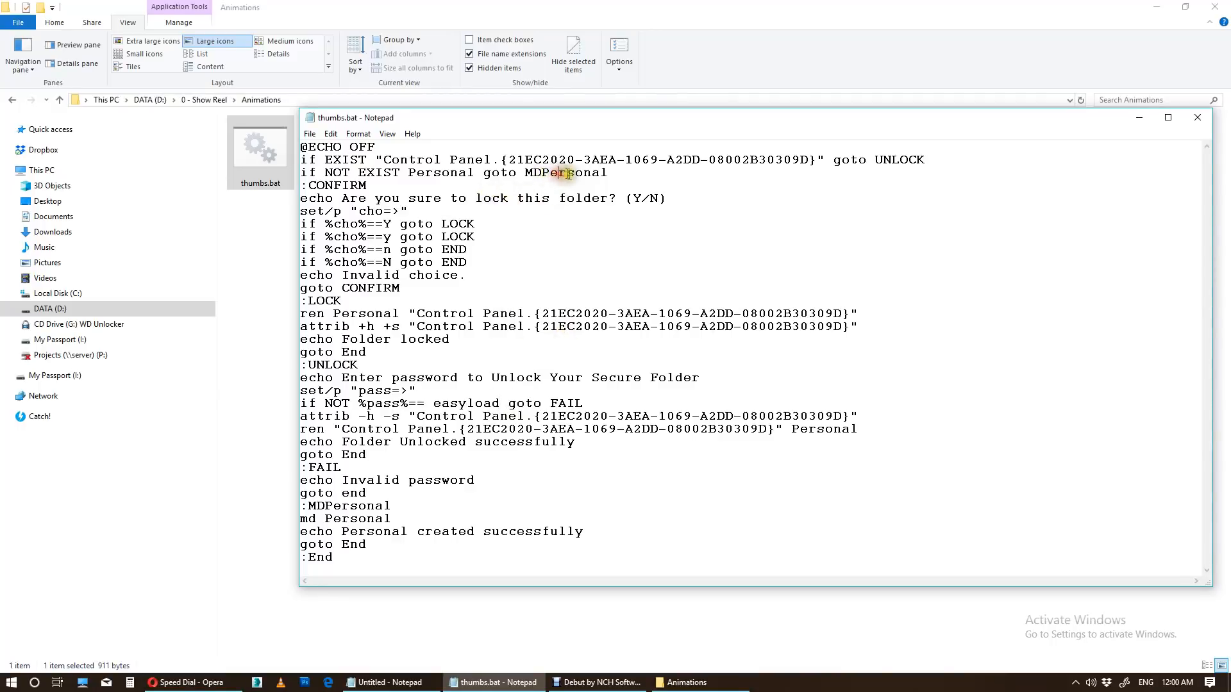
{"action": "double_click", "coordinate": [573, 172]}
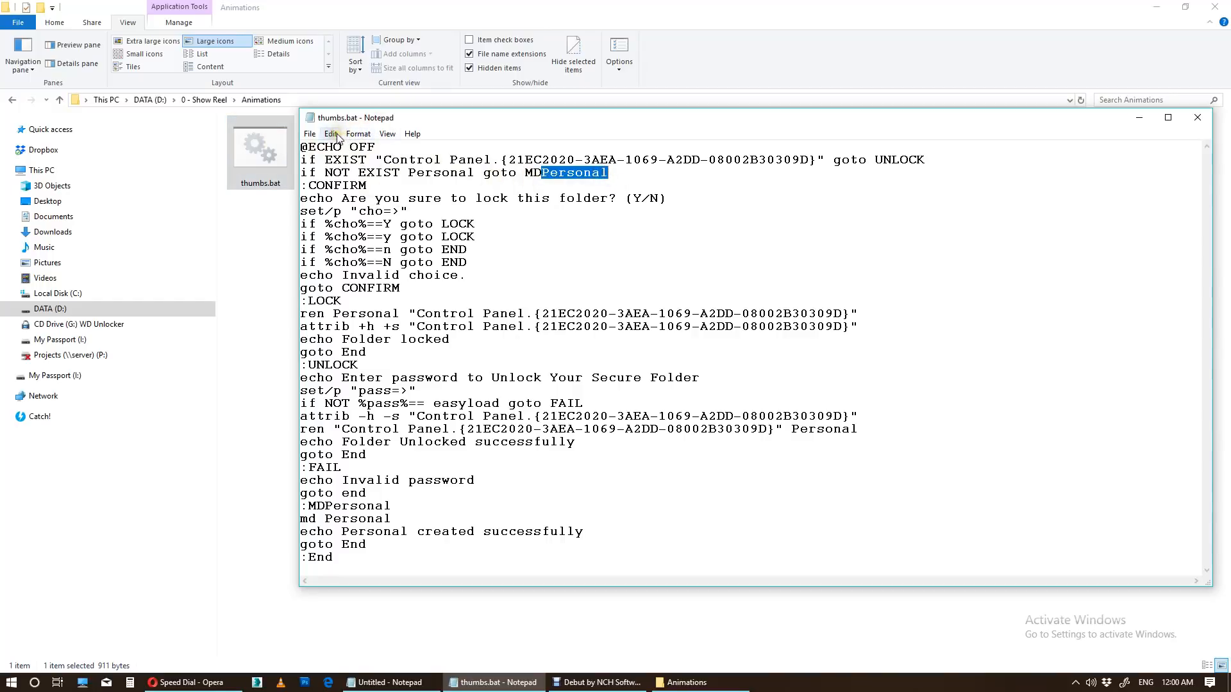
Replace every Personal with Private in the script, then save and close Notepad
{"action": "left_click", "coordinate": [331, 133]}
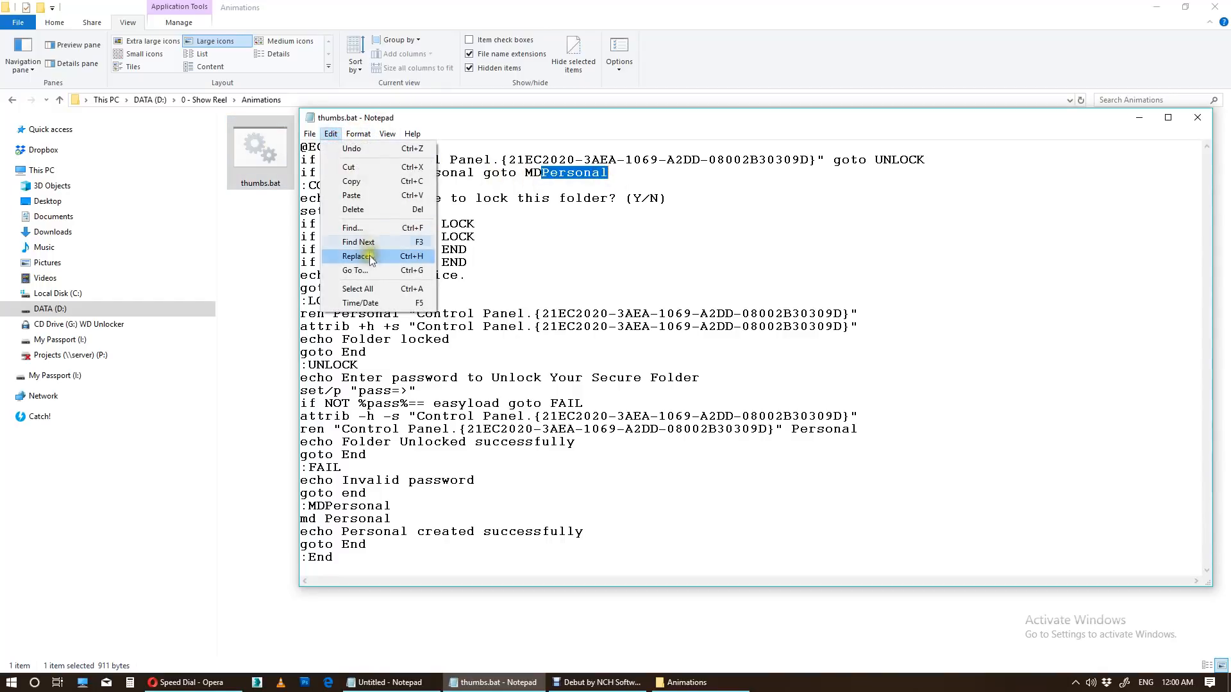
{"action": "left_click", "coordinate": [358, 256]}
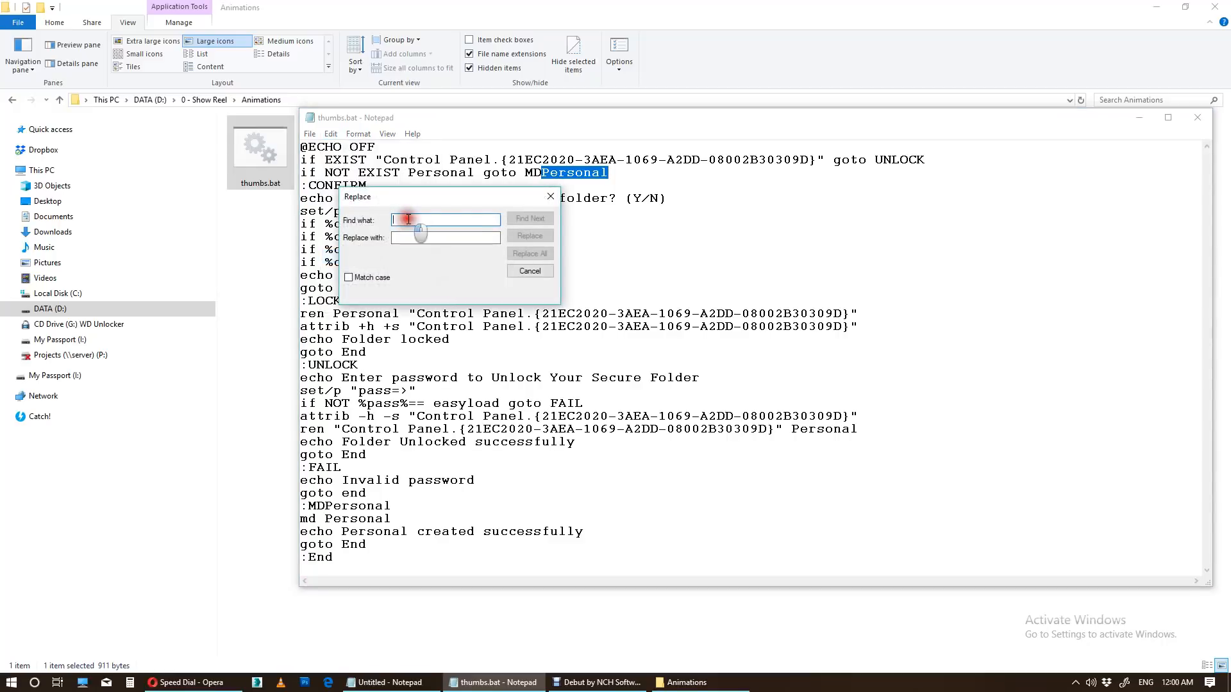
{"action": "type", "text": "Persg"}
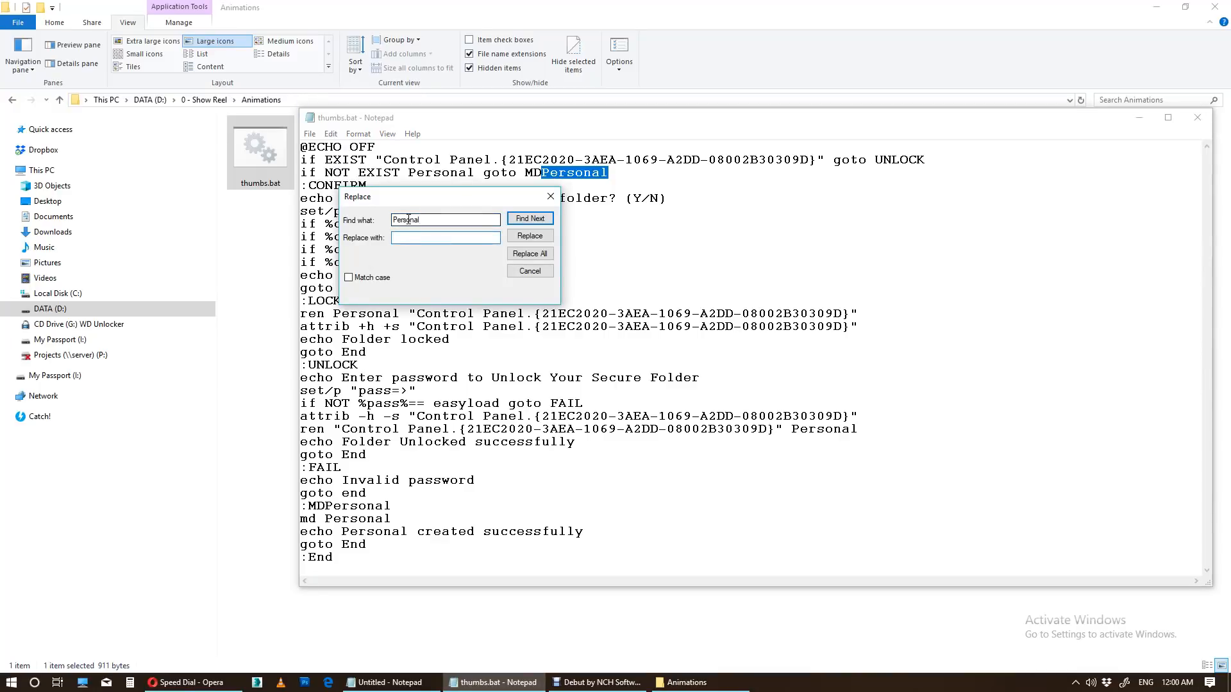
{"action": "type", "text": "Private"}
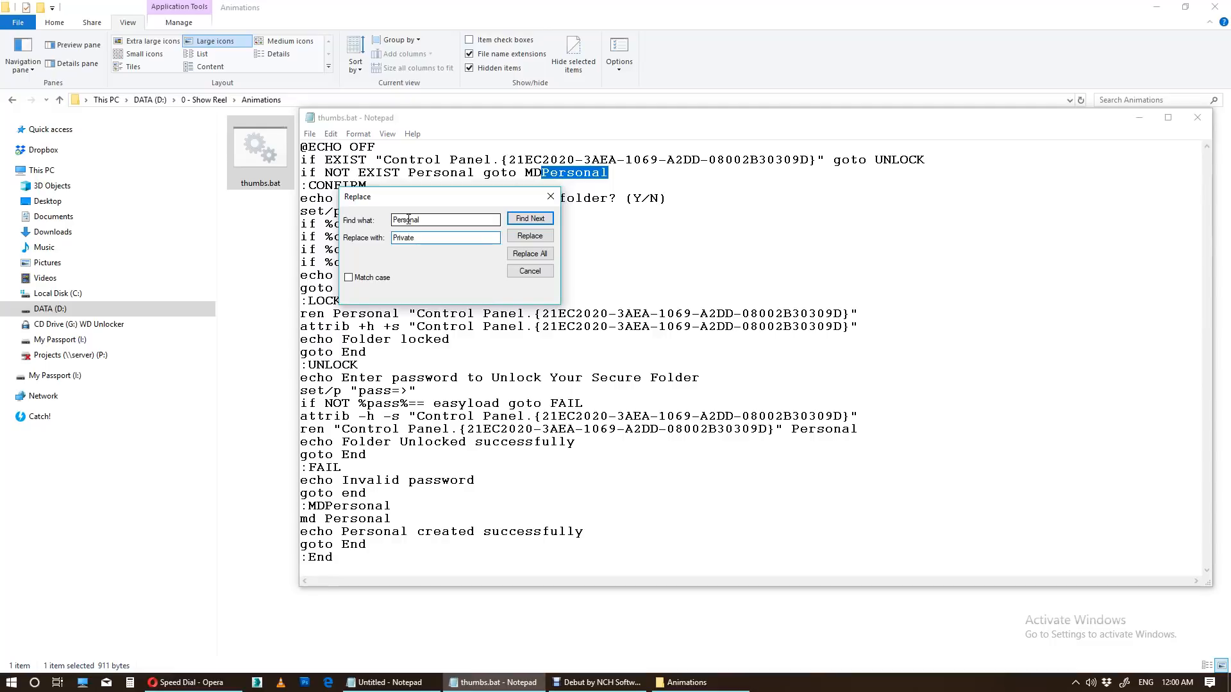
{"action": "left_click", "coordinate": [530, 253]}
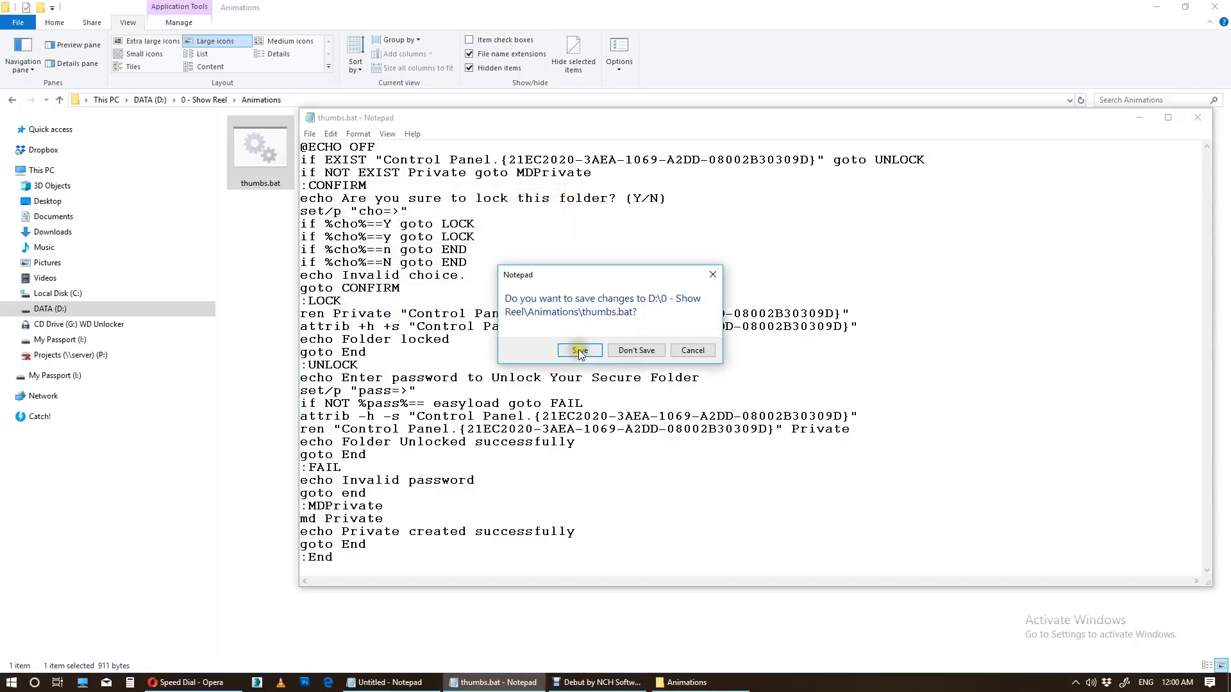
{"action": "left_click", "coordinate": [580, 350]}
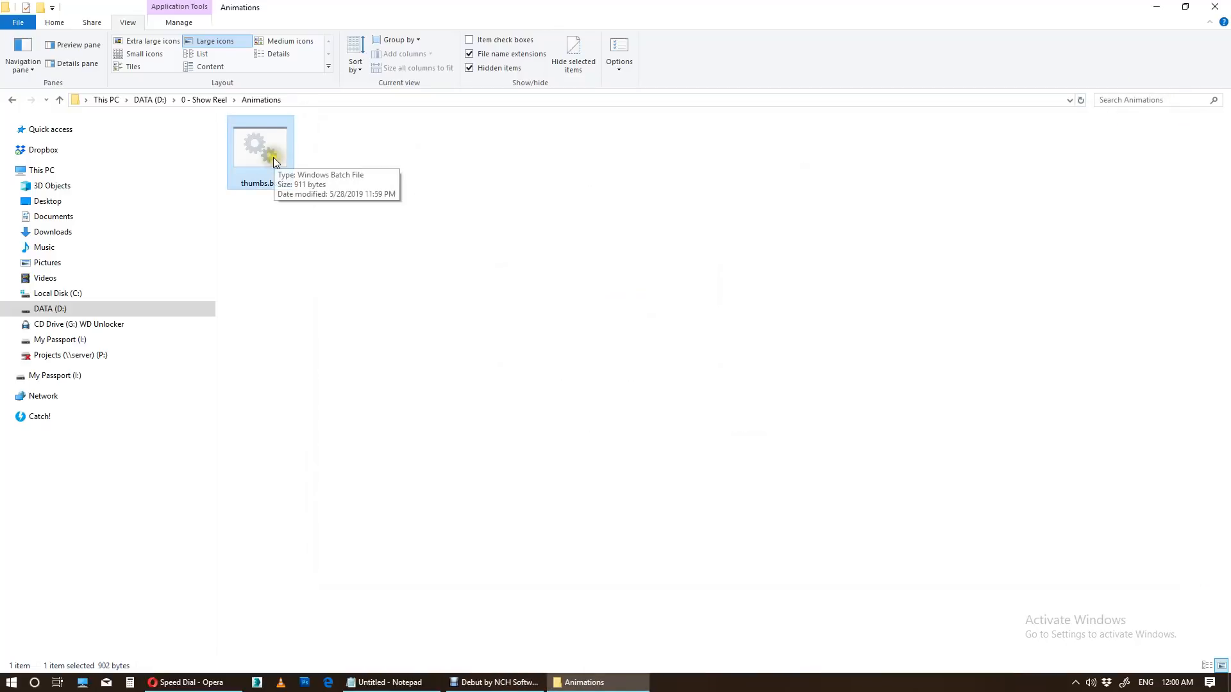
Test the script: unlock Private with easyload, then run it again to lock it
{"action": "double_click", "coordinate": [259, 144]}
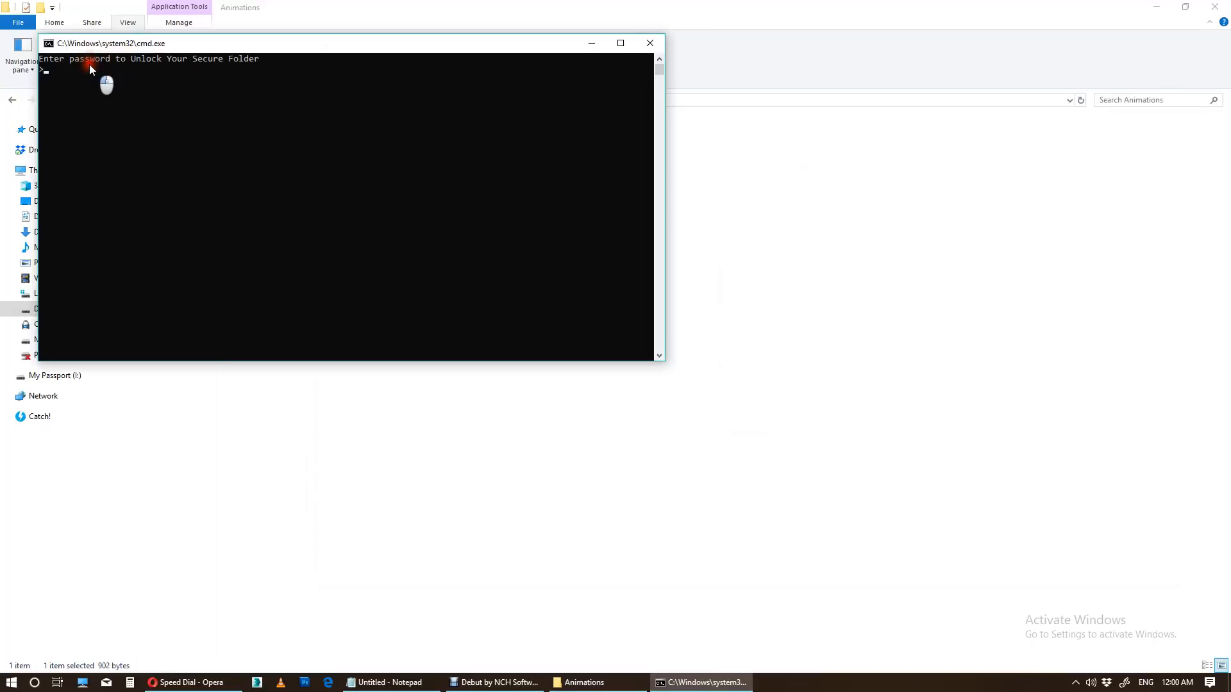
{"action": "type", "text": "easy1"}
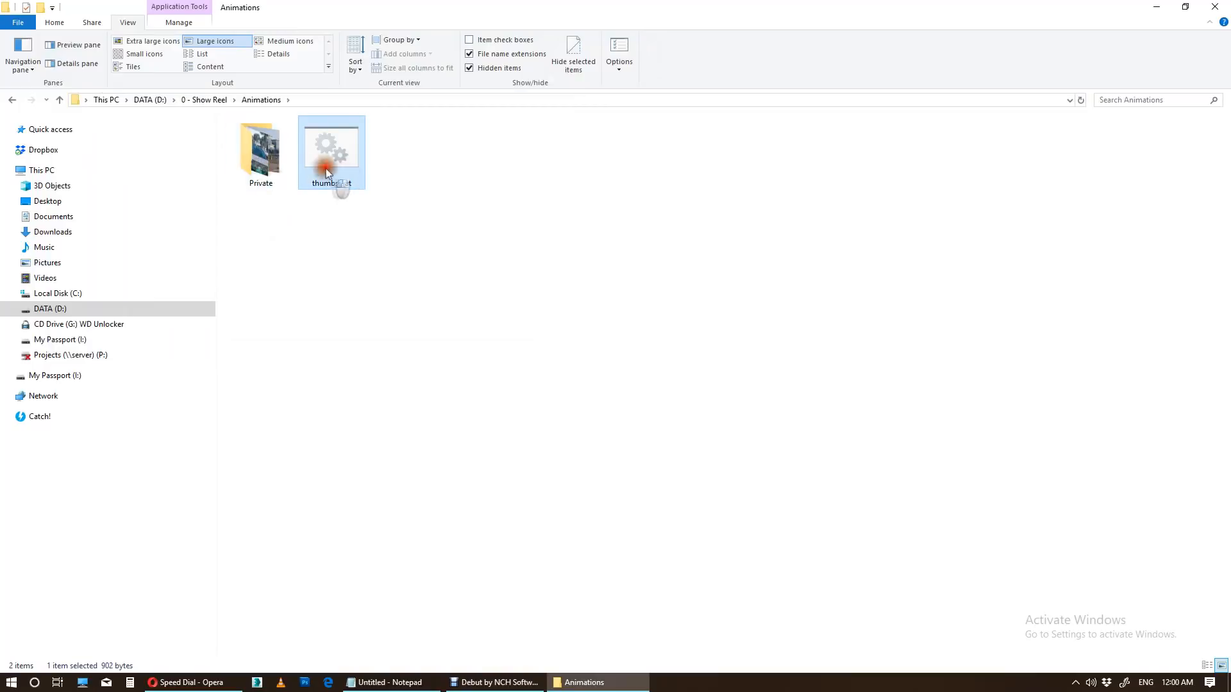
{"action": "double_click", "coordinate": [331, 147]}
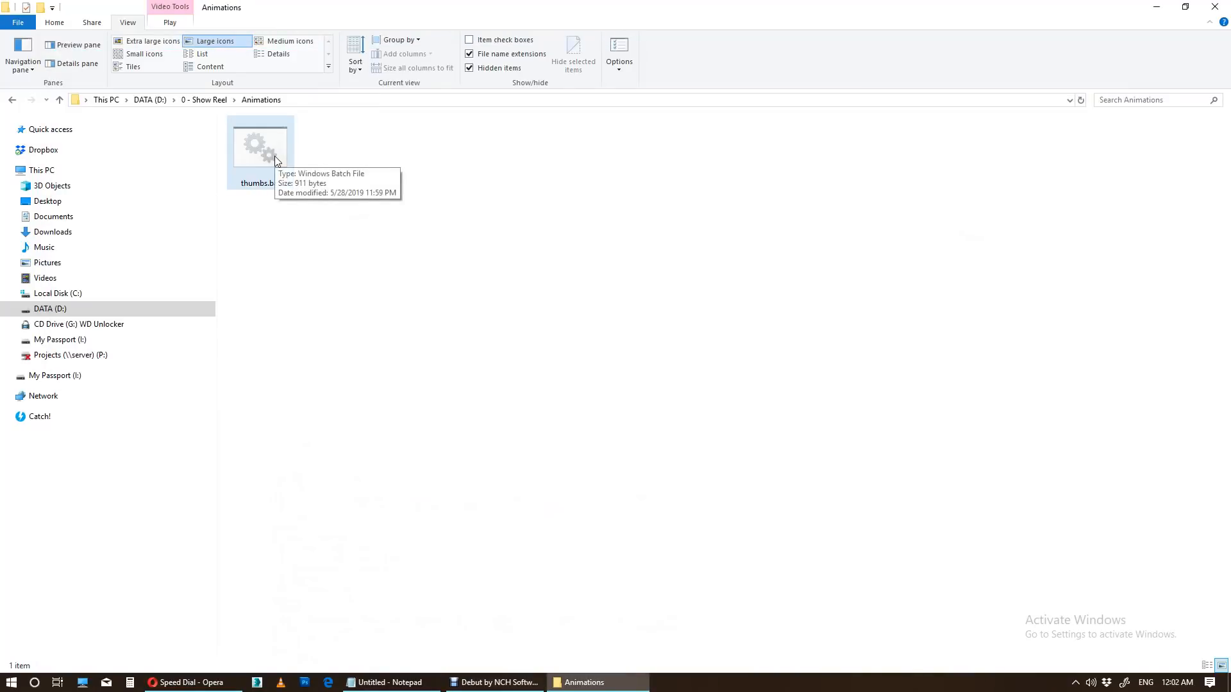
{"action": "double_click", "coordinate": [260, 145]}
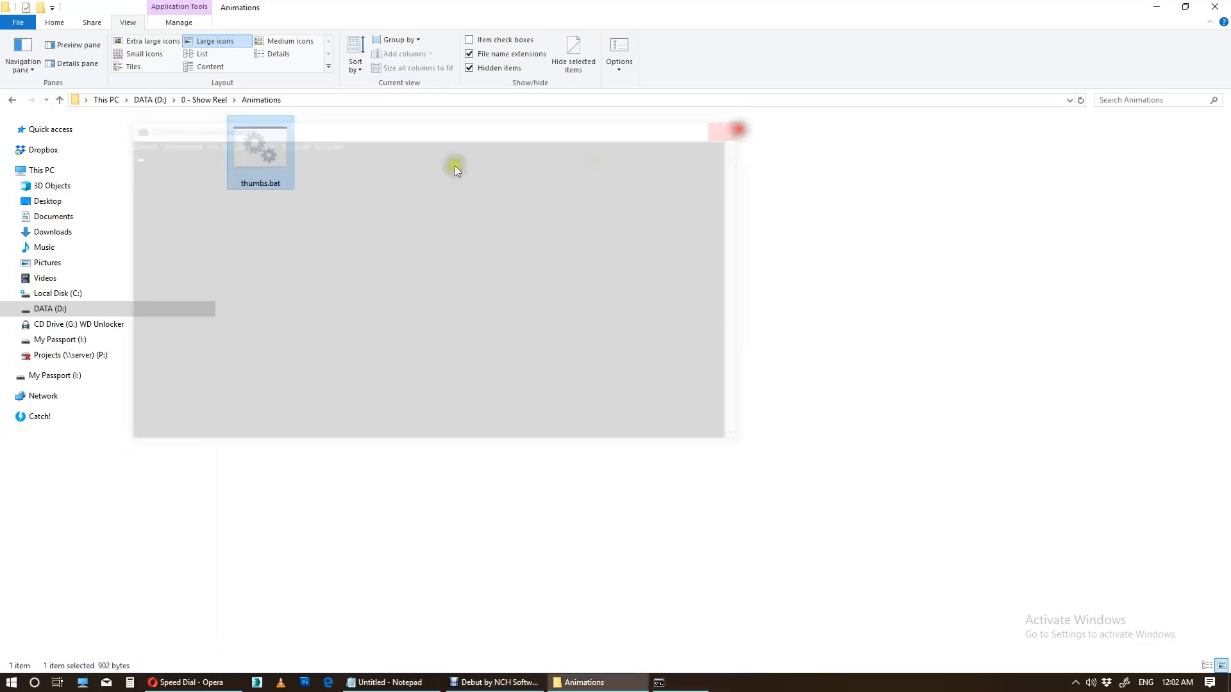
{"action": "double_click", "coordinate": [260, 145]}
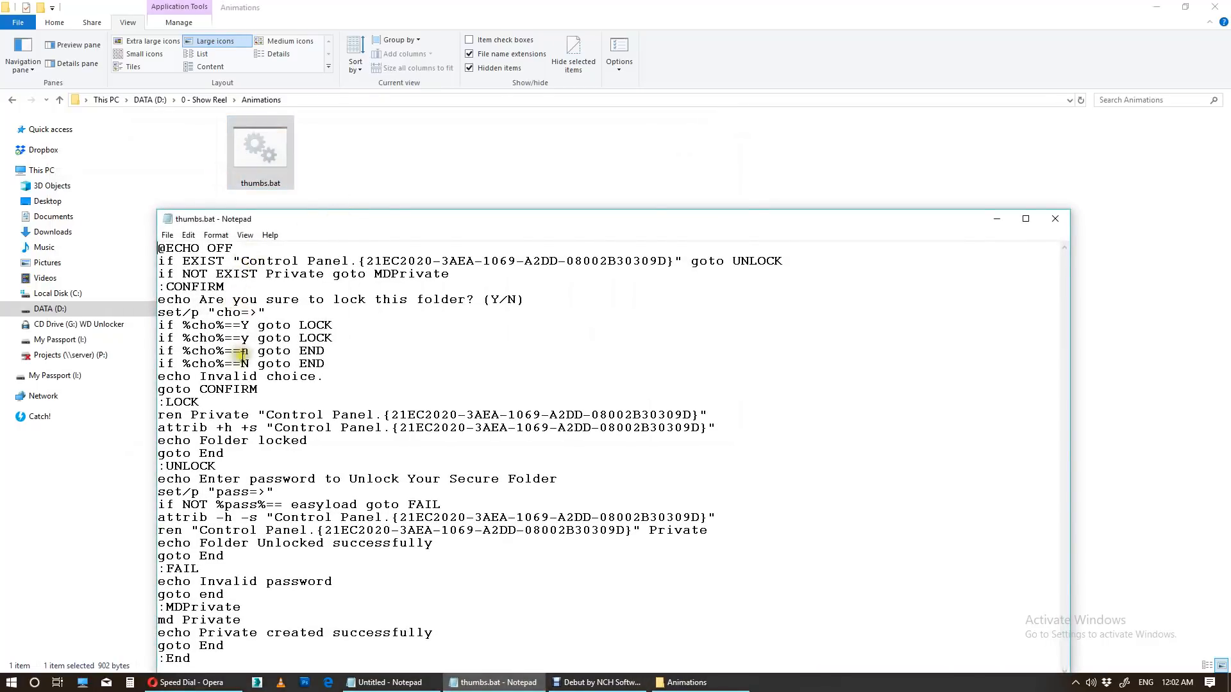
{"action": "mouse_move", "coordinate": [232, 274]}
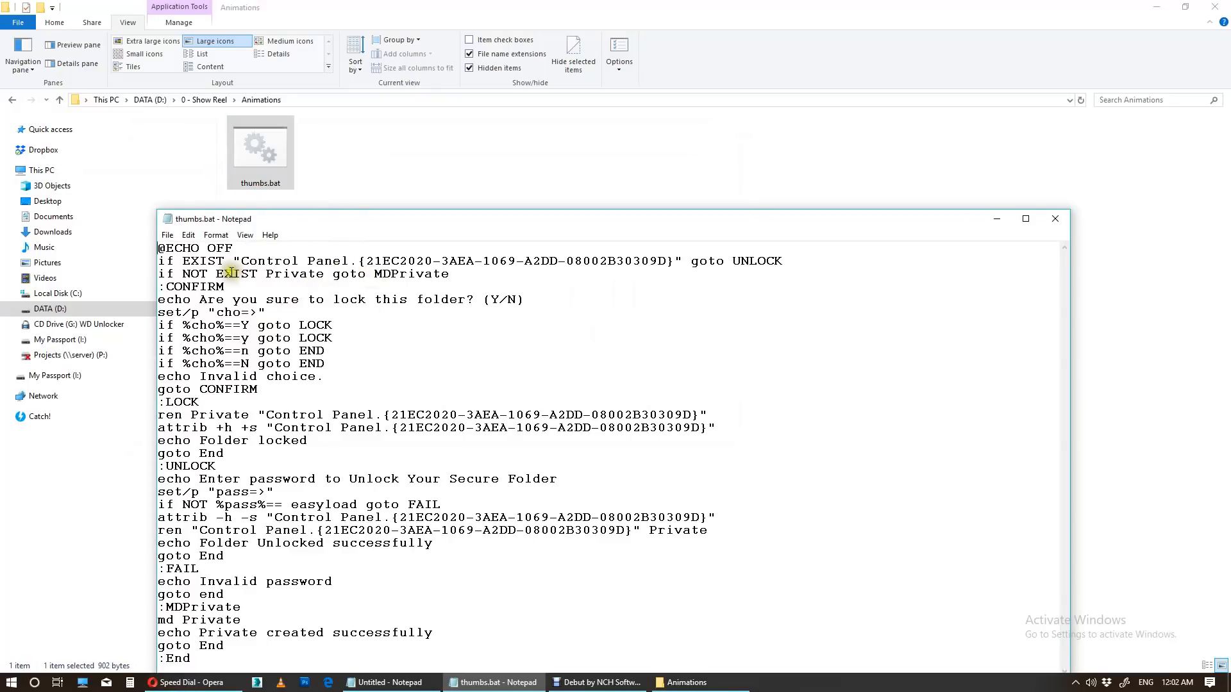
{"action": "mouse_move", "coordinate": [252, 370]}
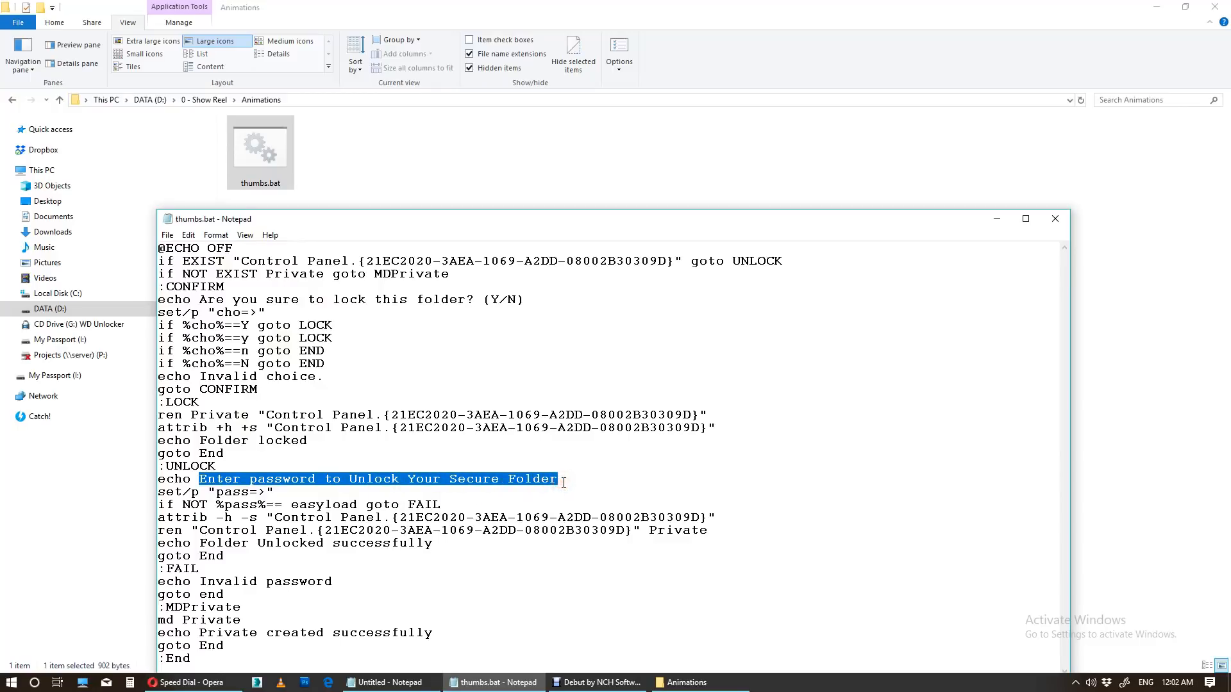
Change the unlock prompt to 'Error..File Not Found', then save and close the script
{"action": "type", "text": "Error"}
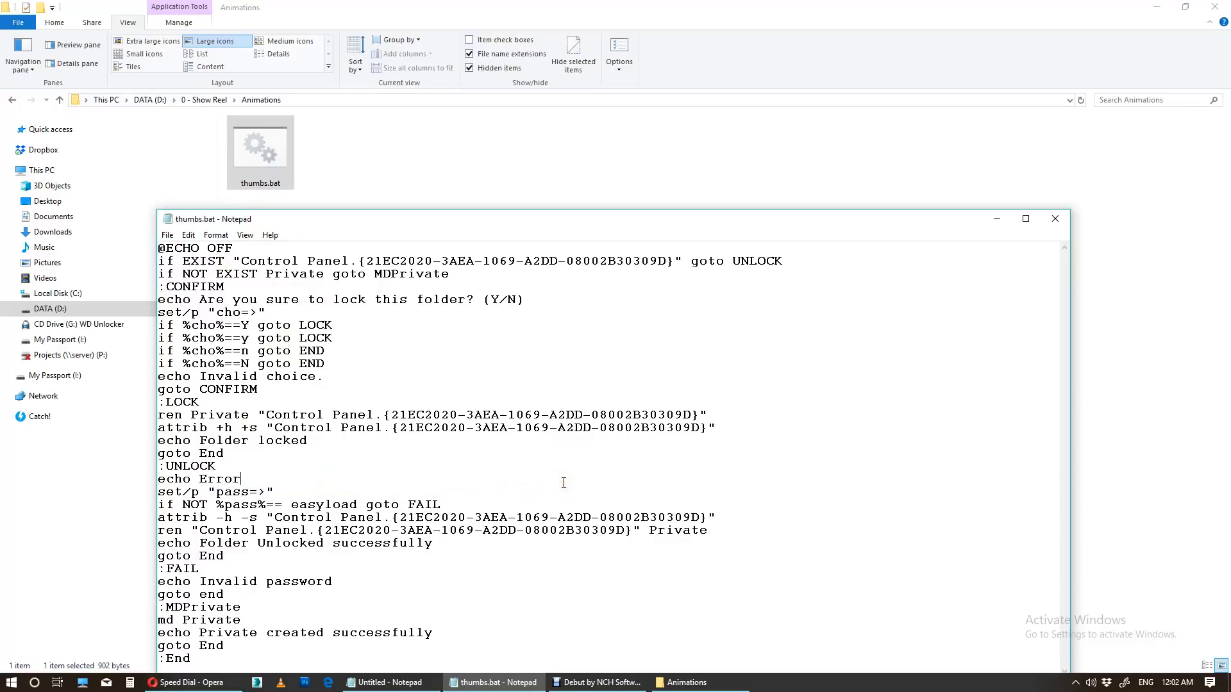
{"action": "type", "text": "..File Not Found"}
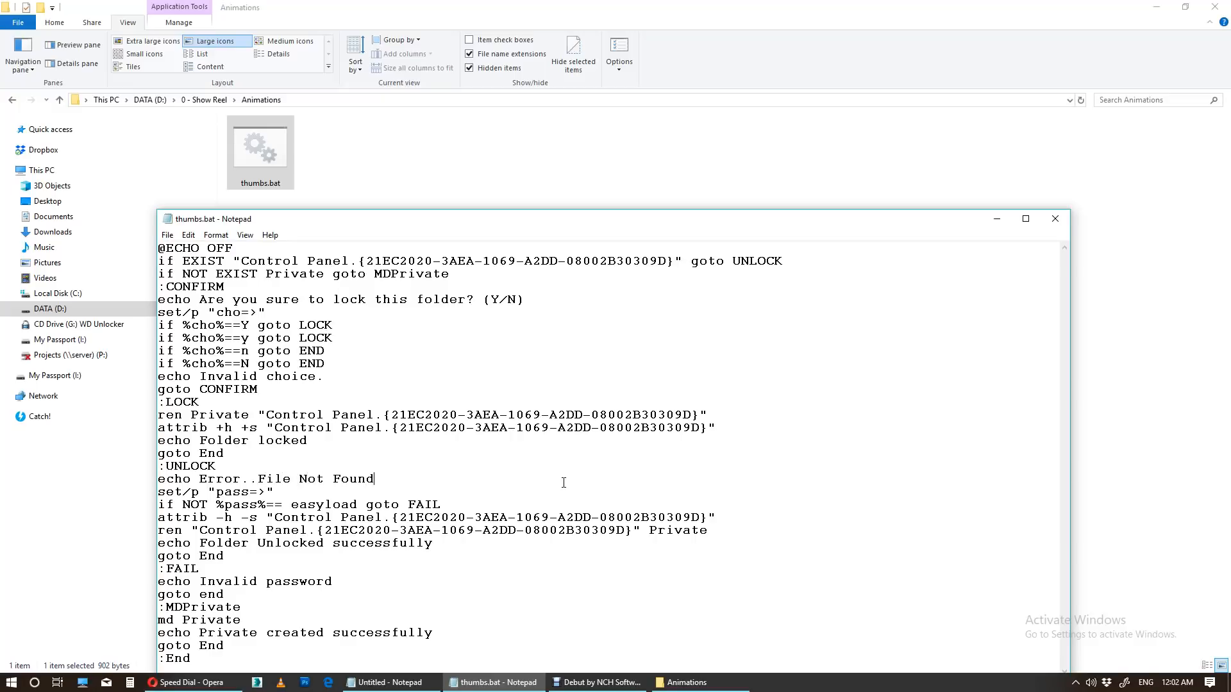
{"action": "mouse_move", "coordinate": [695, 439]}
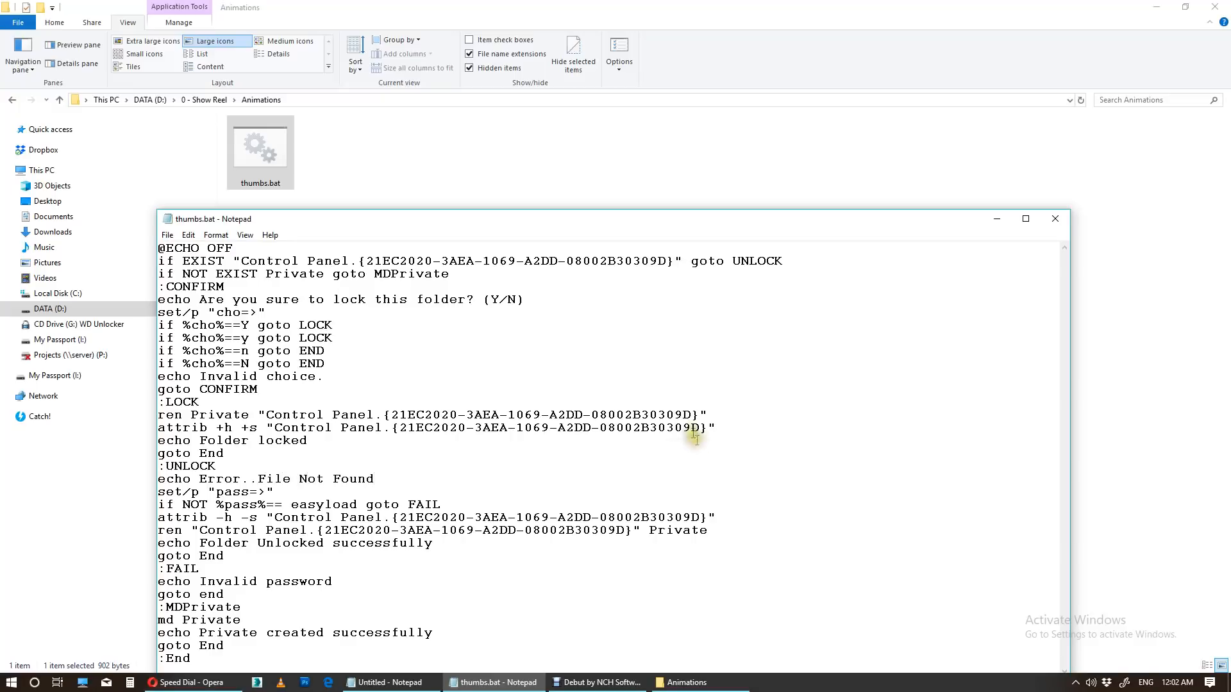
{"action": "left_click", "coordinate": [1055, 219]}
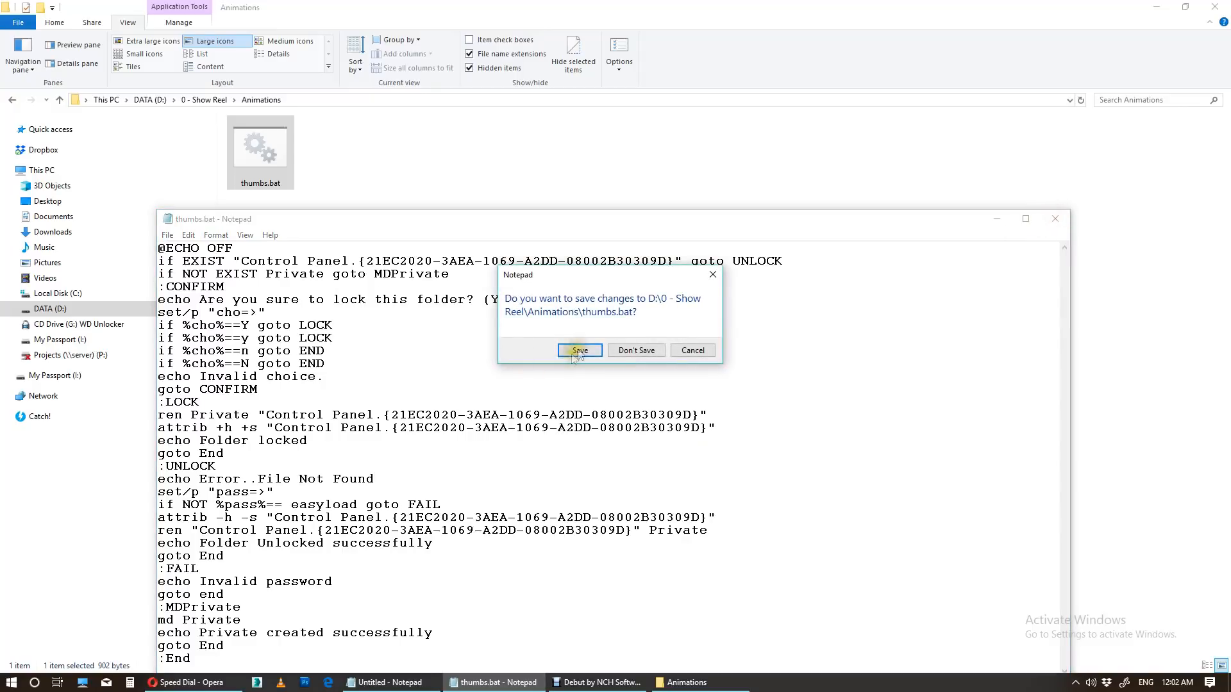
{"action": "left_click", "coordinate": [580, 351]}
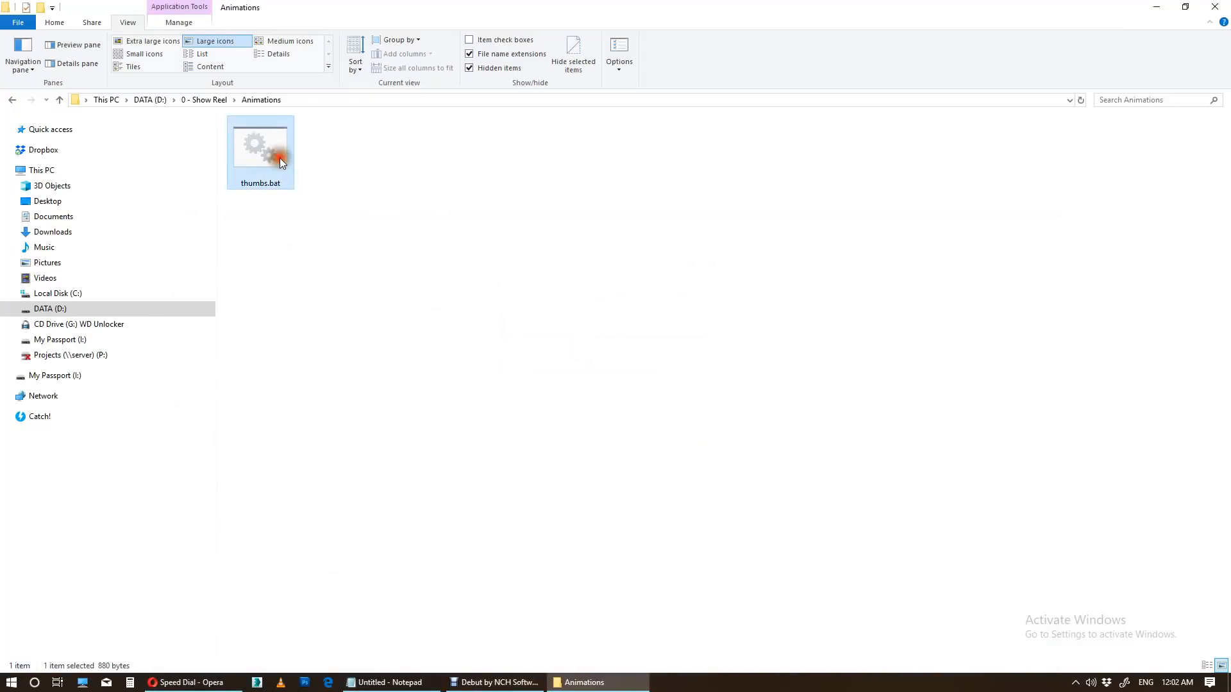
{"action": "double_click", "coordinate": [259, 144]}
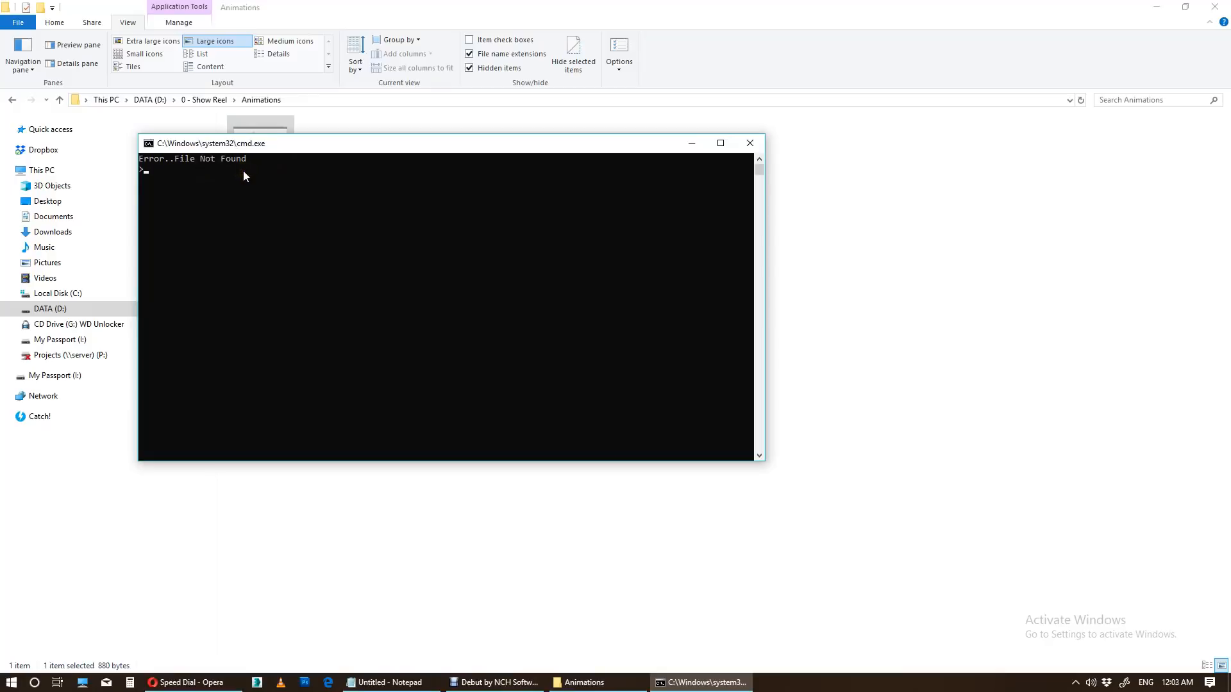
{"action": "type", "text": "e"}
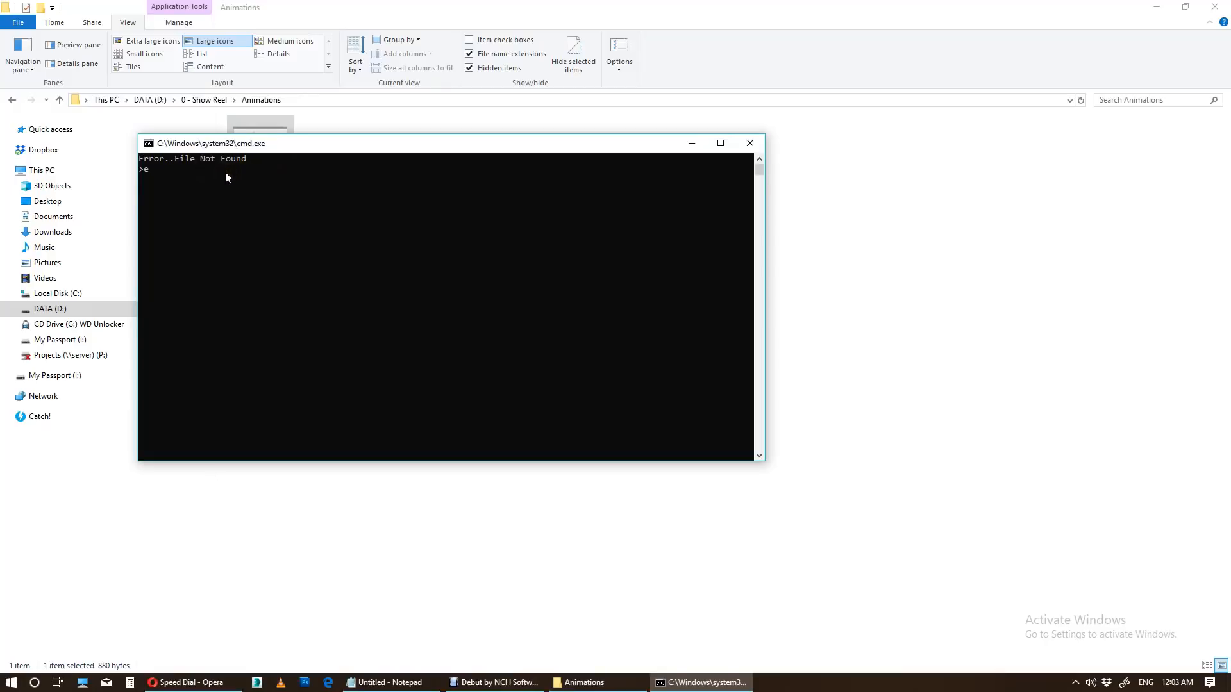
{"action": "left_click", "coordinate": [750, 142]}
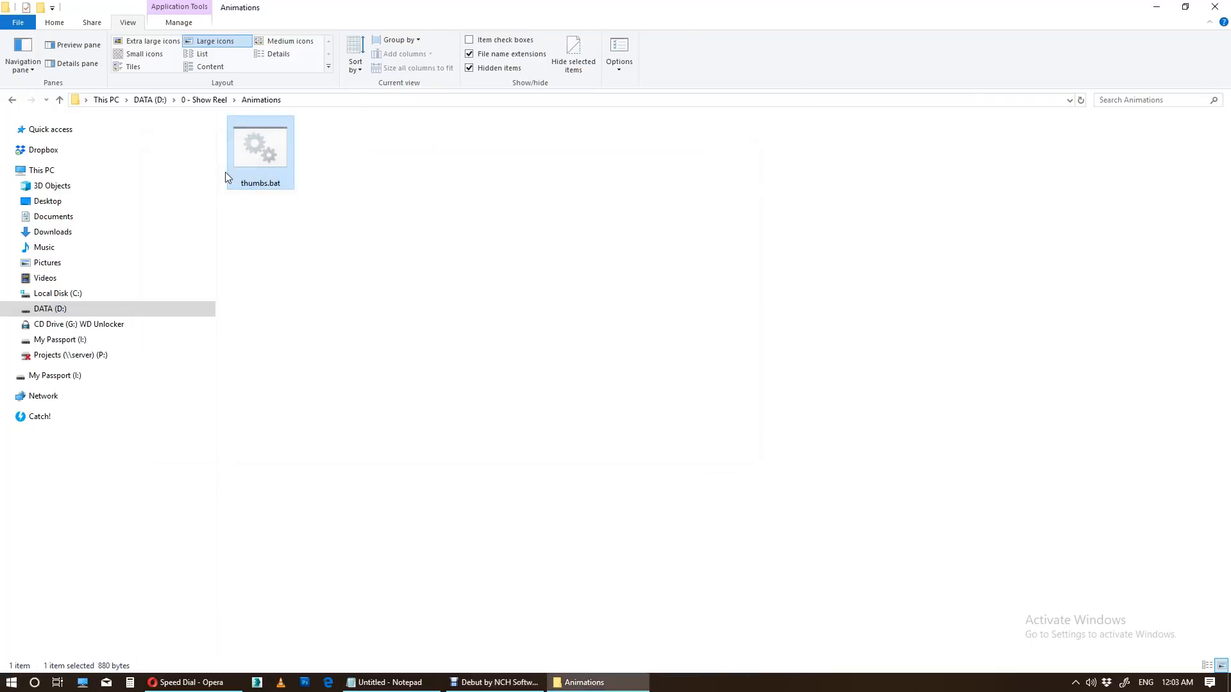